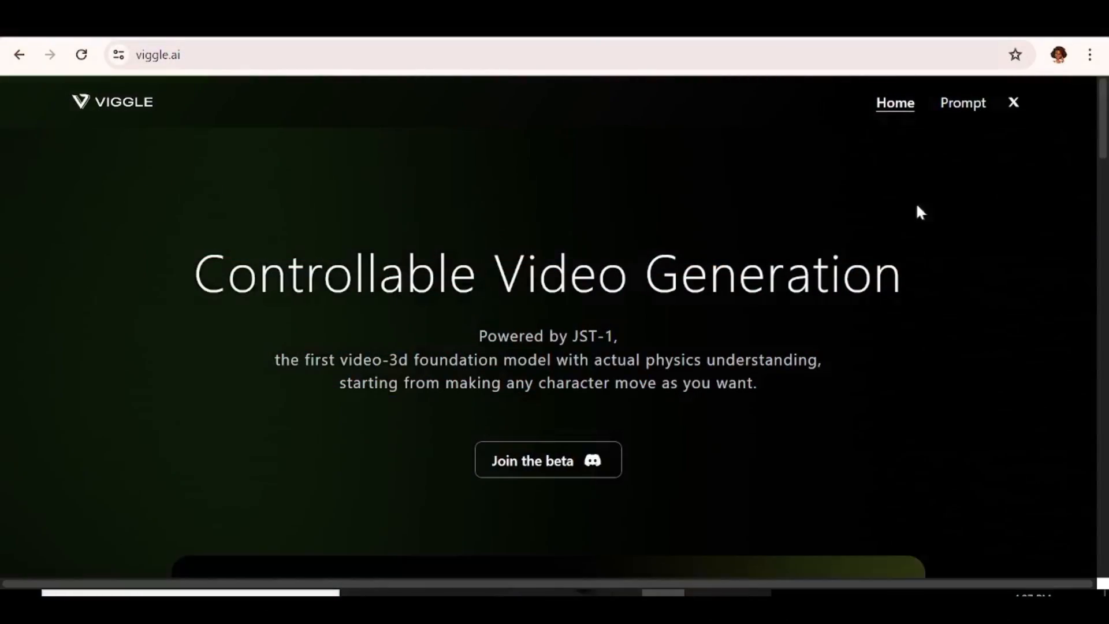
pyautogui.moveTo(582, 522)
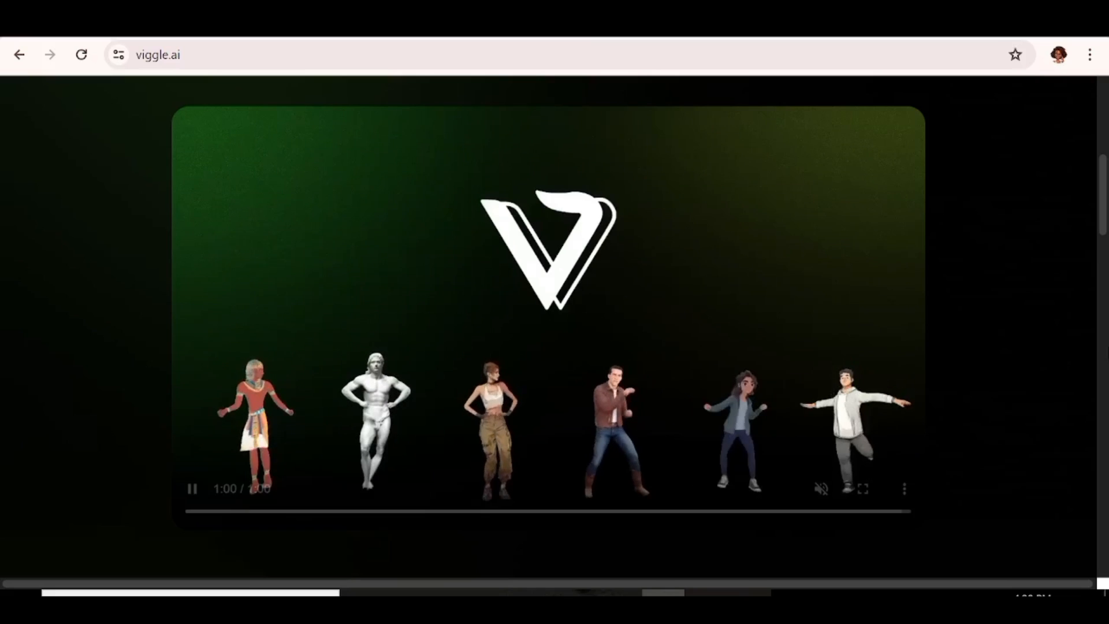
# Join the Viggle beta server with display name 'Su' and pass the hCaptcha human check.
pyautogui.scroll(3)
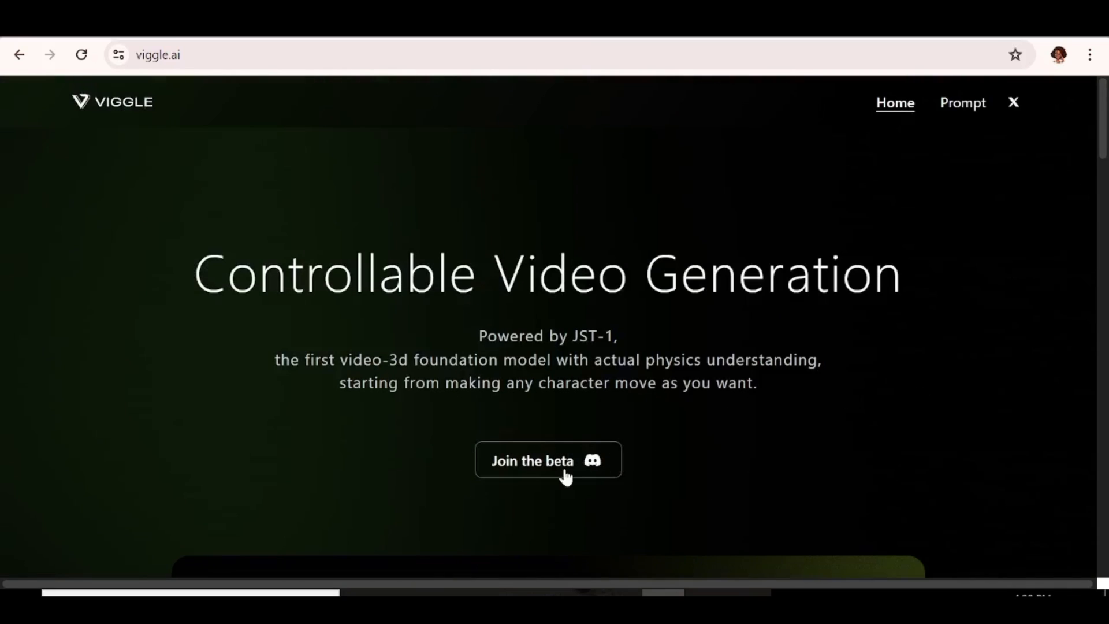
pyautogui.click(547, 461)
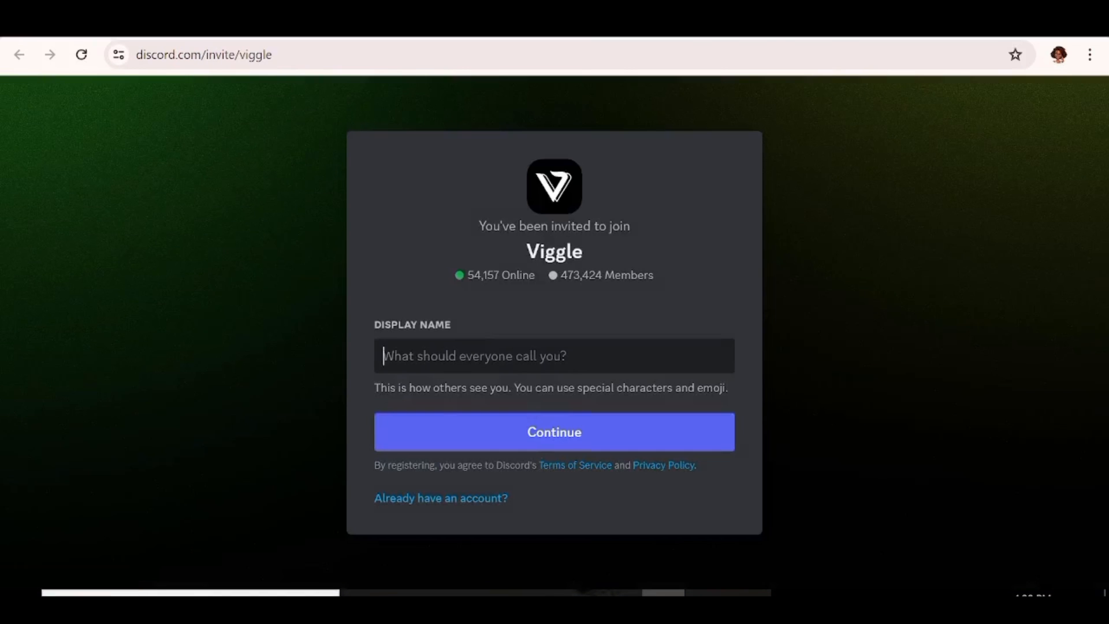
pyautogui.write('SueJay')
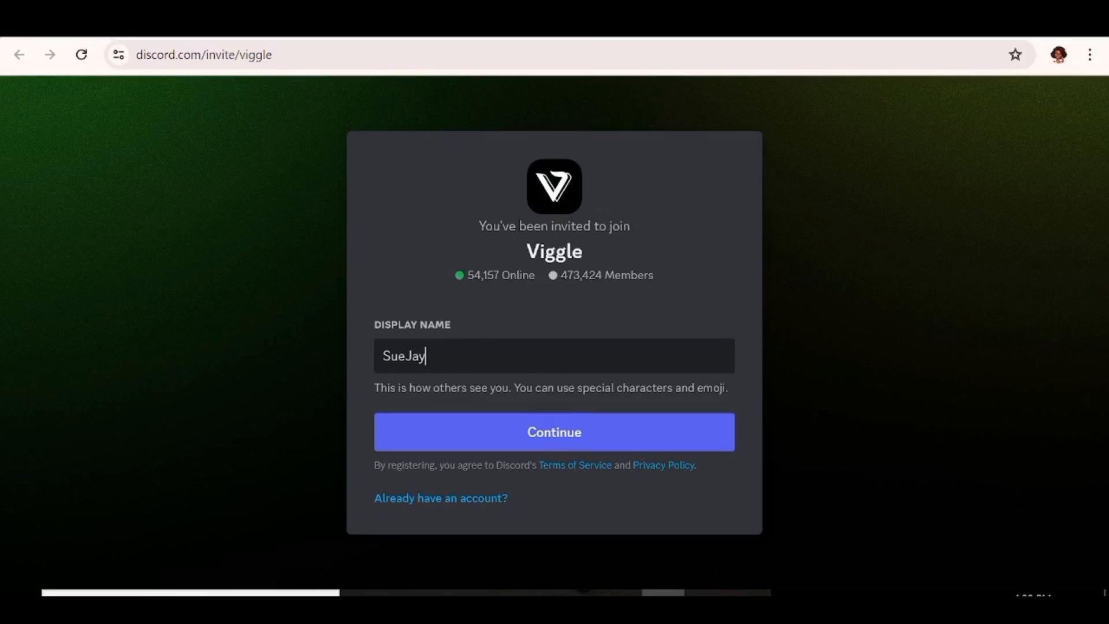
pyautogui.click(554, 431)
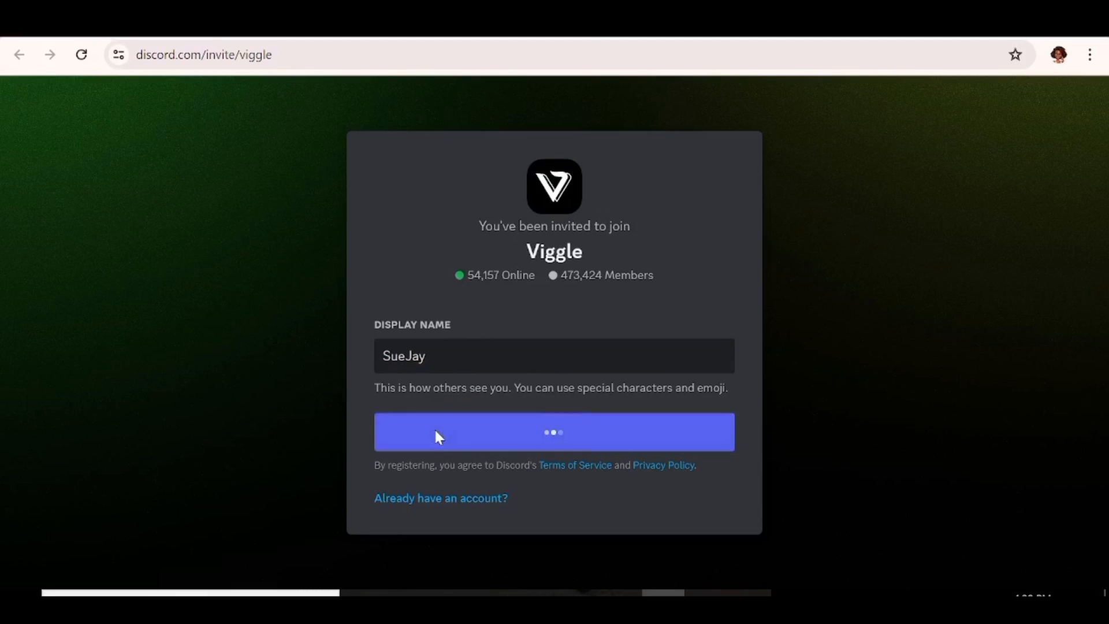
pyautogui.click(553, 430)
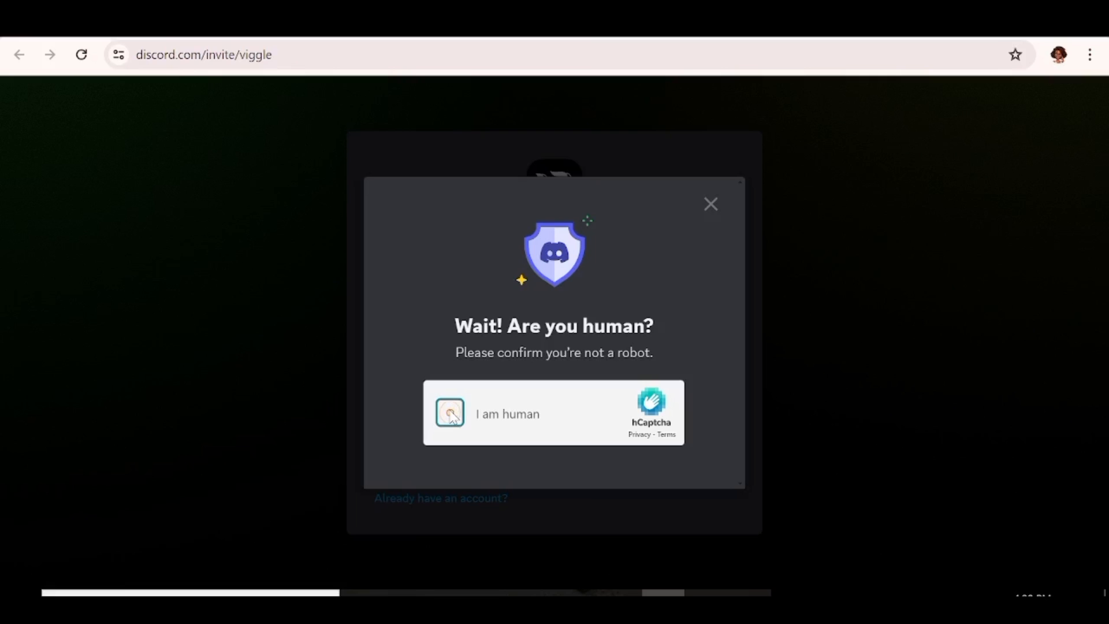
pyautogui.click(449, 413)
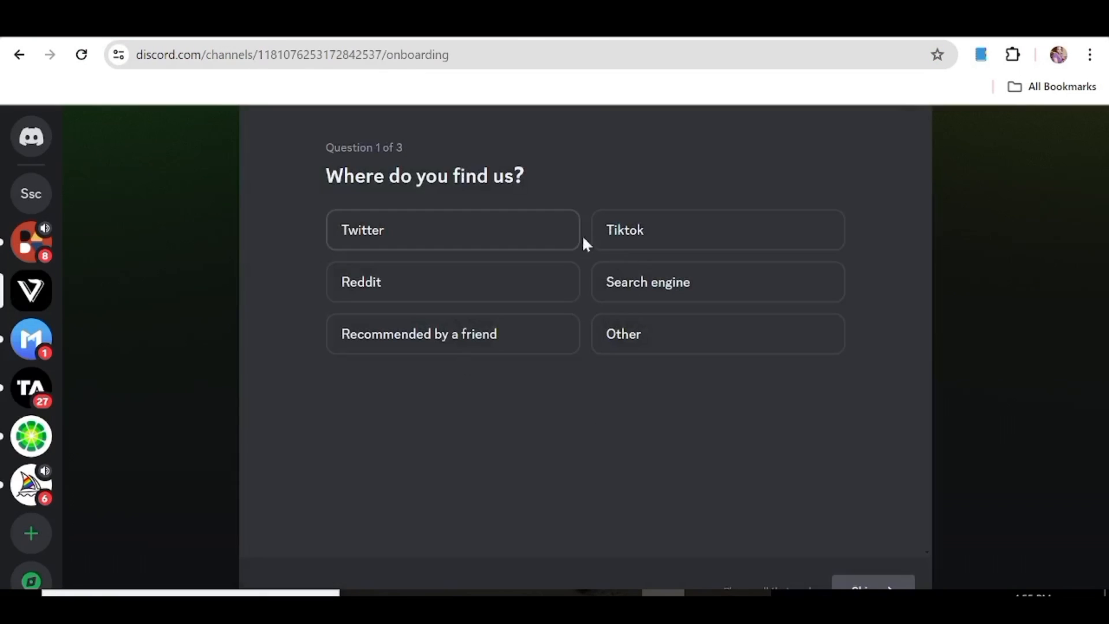
# Answer Twitter as the source, skip interests, and agree to the server rules to finish onboarding.
pyautogui.click(453, 229)
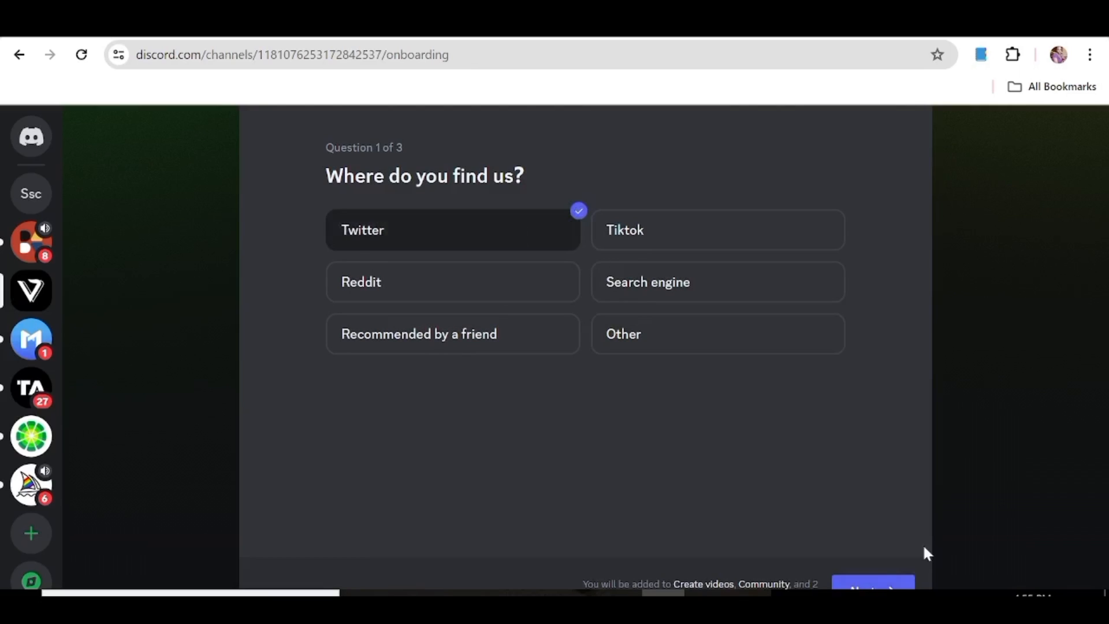
pyautogui.click(872, 588)
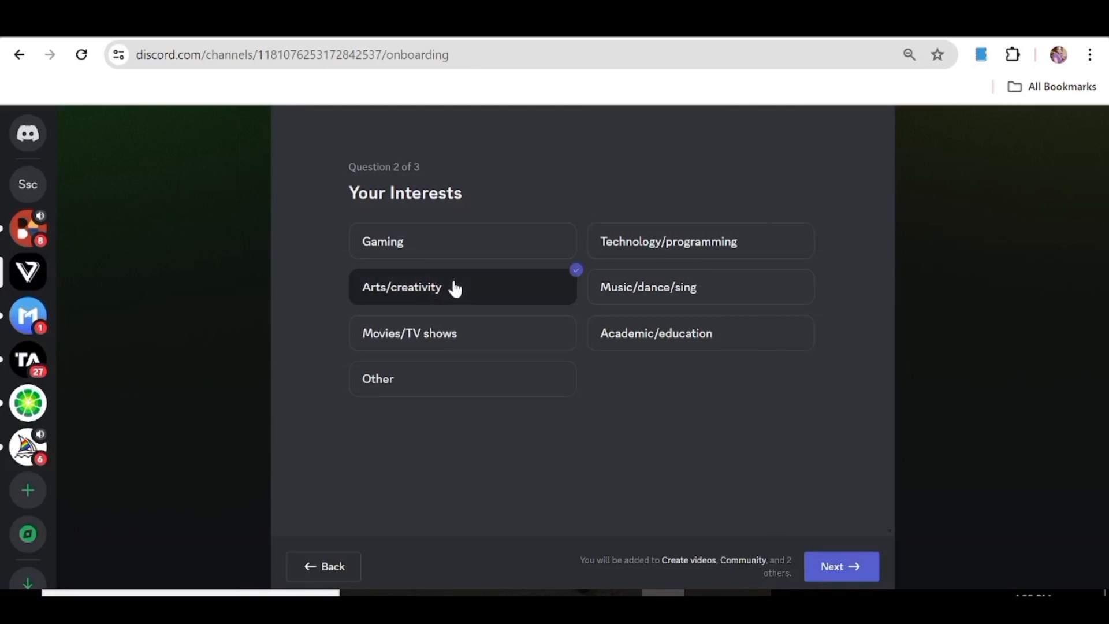
pyautogui.click(839, 565)
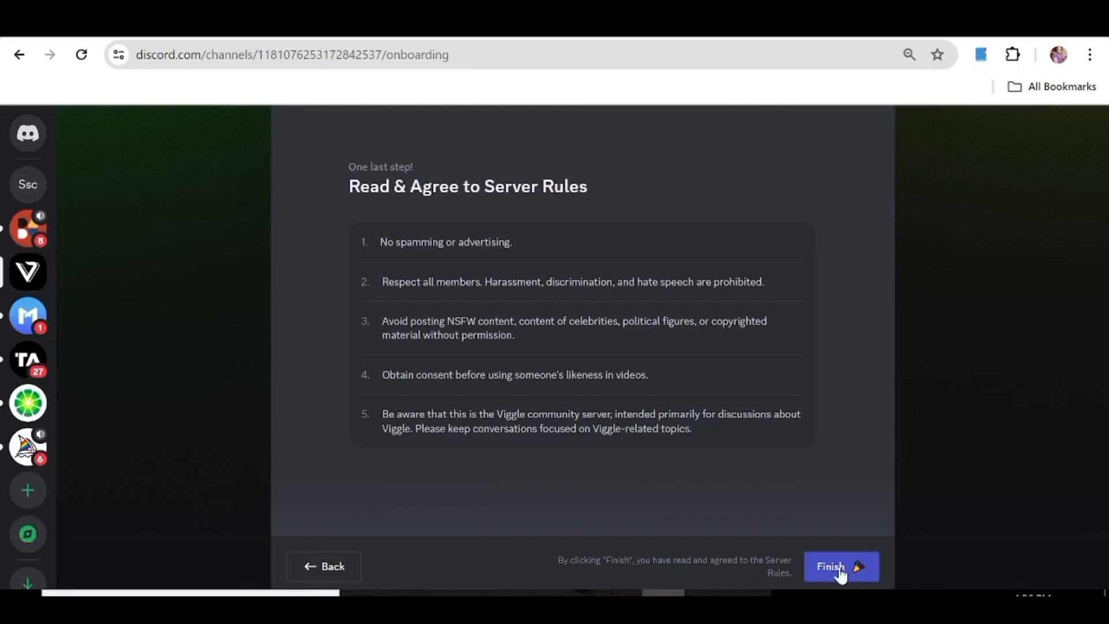
pyautogui.click(839, 566)
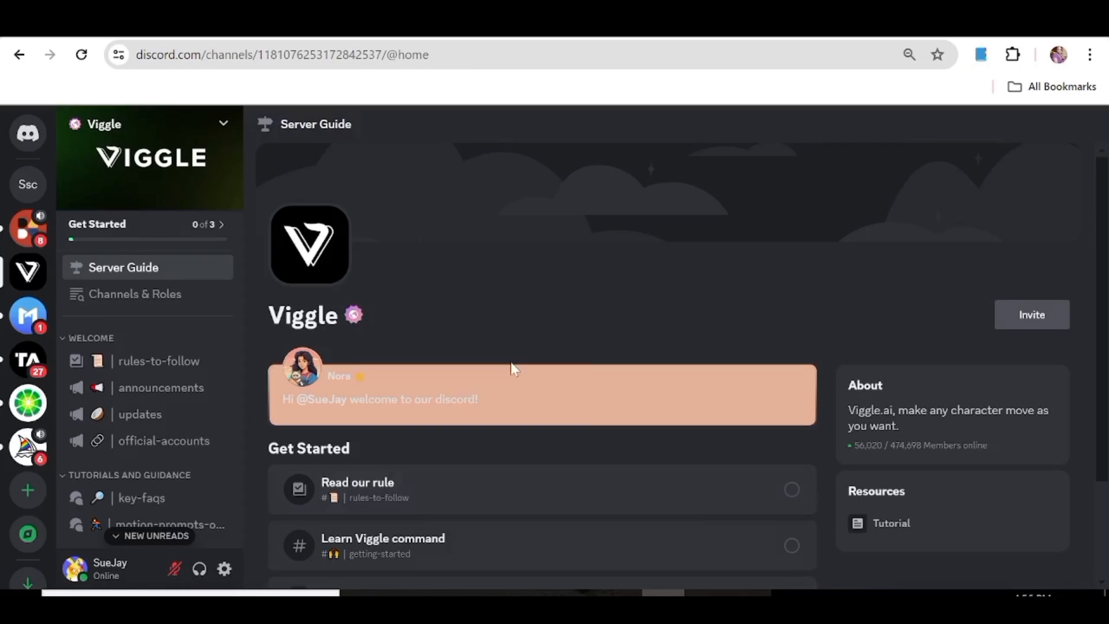
pyautogui.moveTo(789, 296)
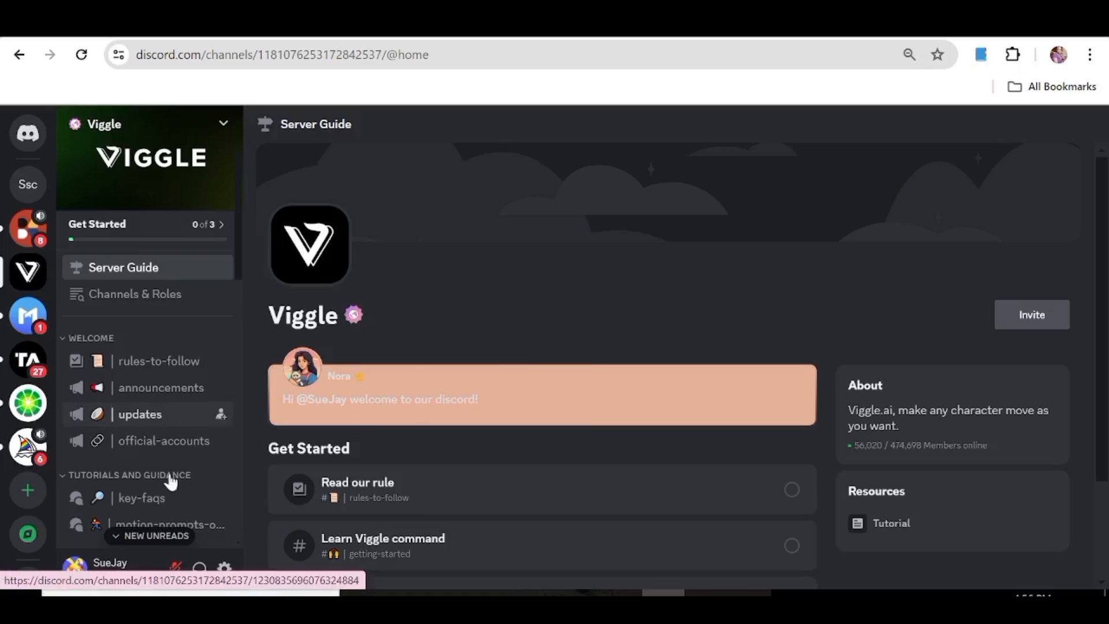
pyautogui.moveTo(158, 361)
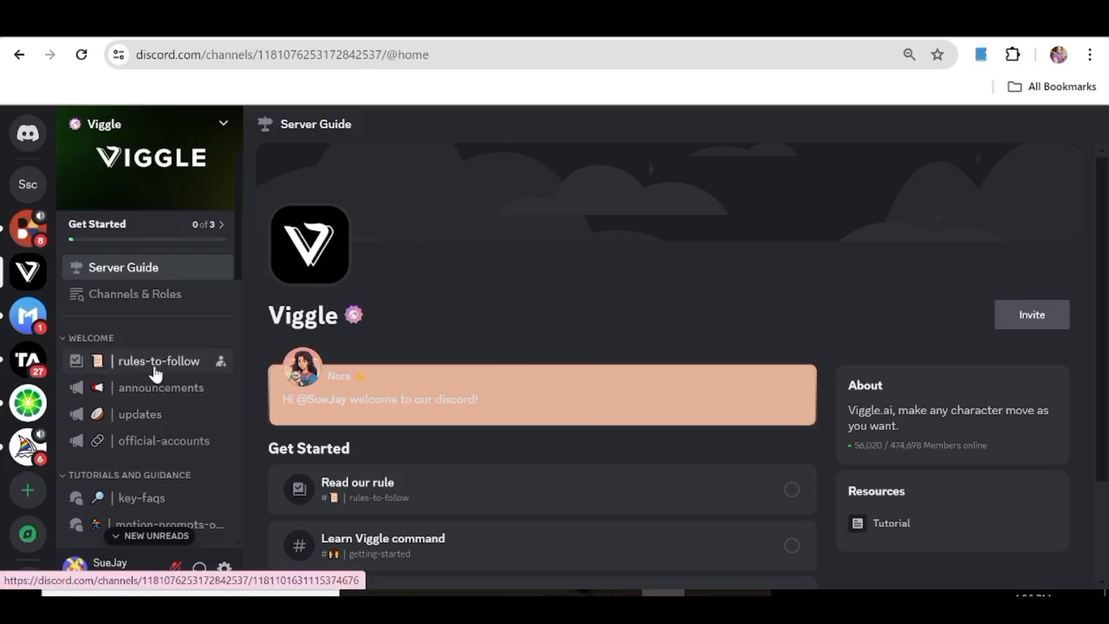
pyautogui.moveTo(149, 367)
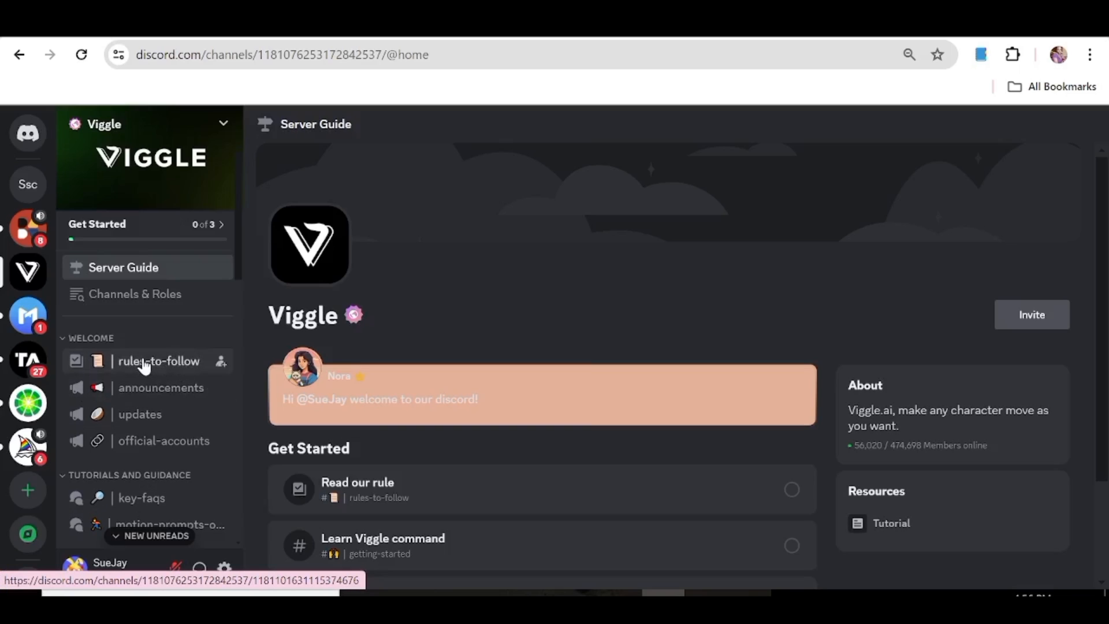
pyautogui.moveTo(184, 366)
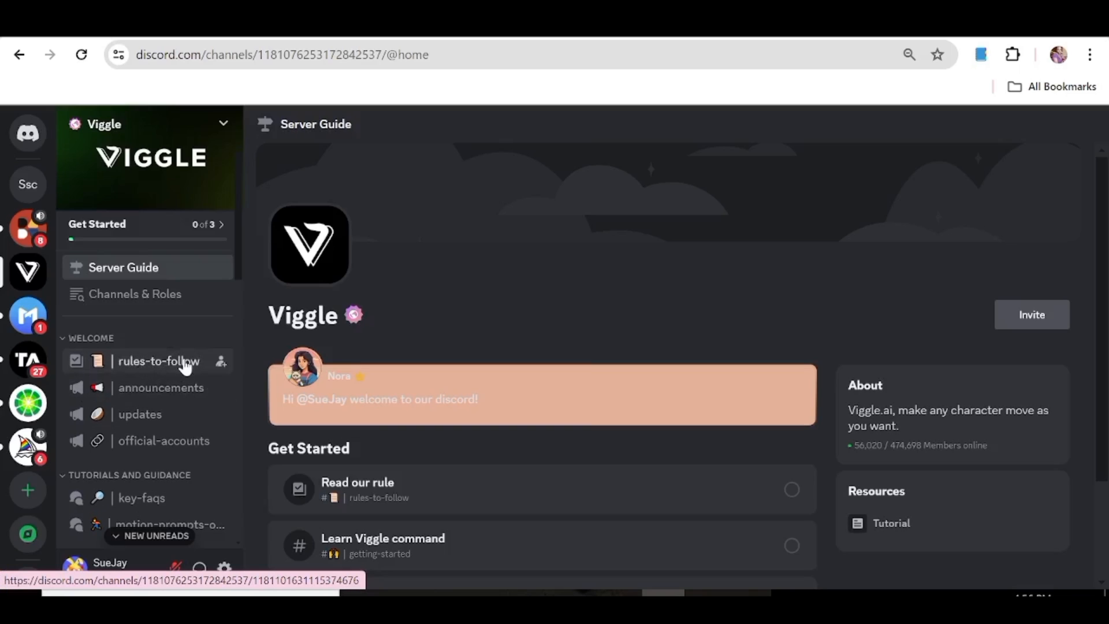
pyautogui.moveTo(140, 413)
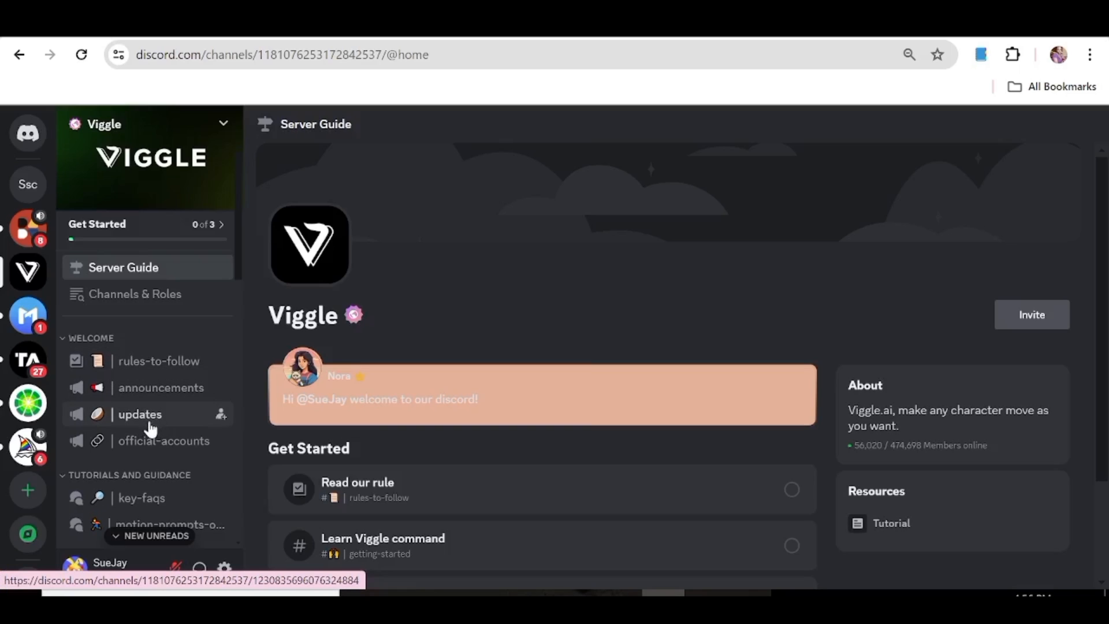
pyautogui.moveTo(254, 253)
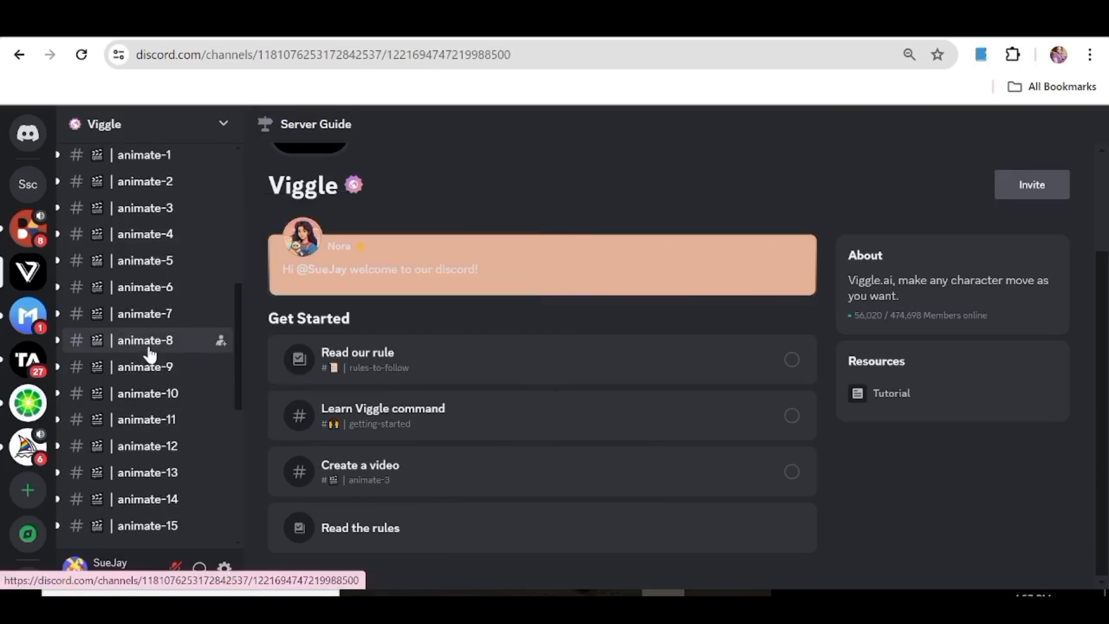
# Start an /animate command in #animate-8 with the cartoon squirrel JPG attached as the character.
pyautogui.click(145, 339)
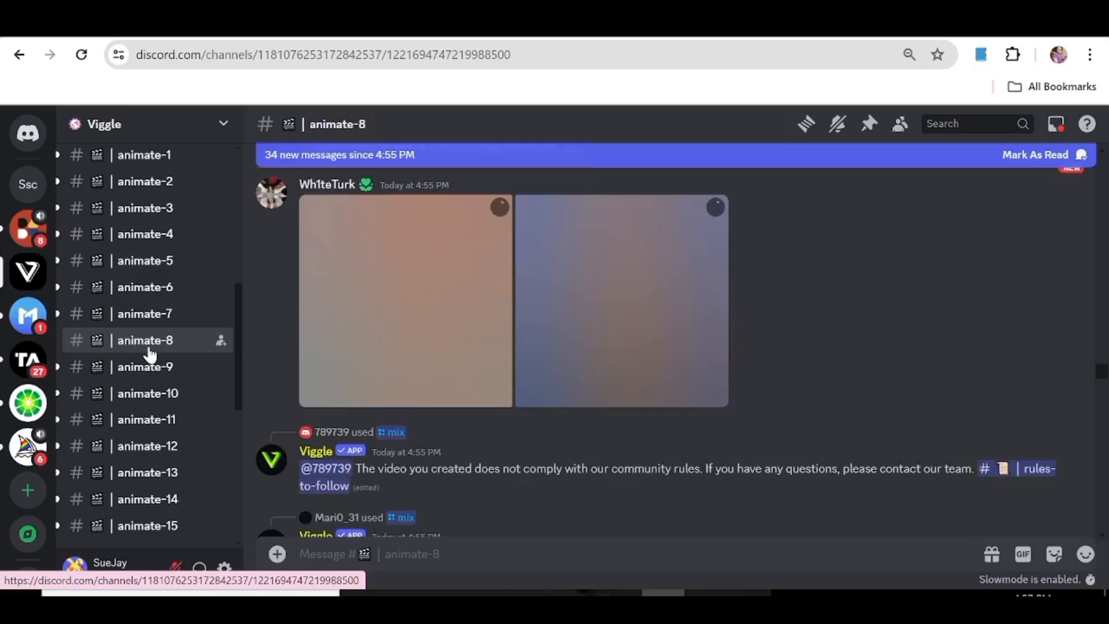
pyautogui.write('/animate')
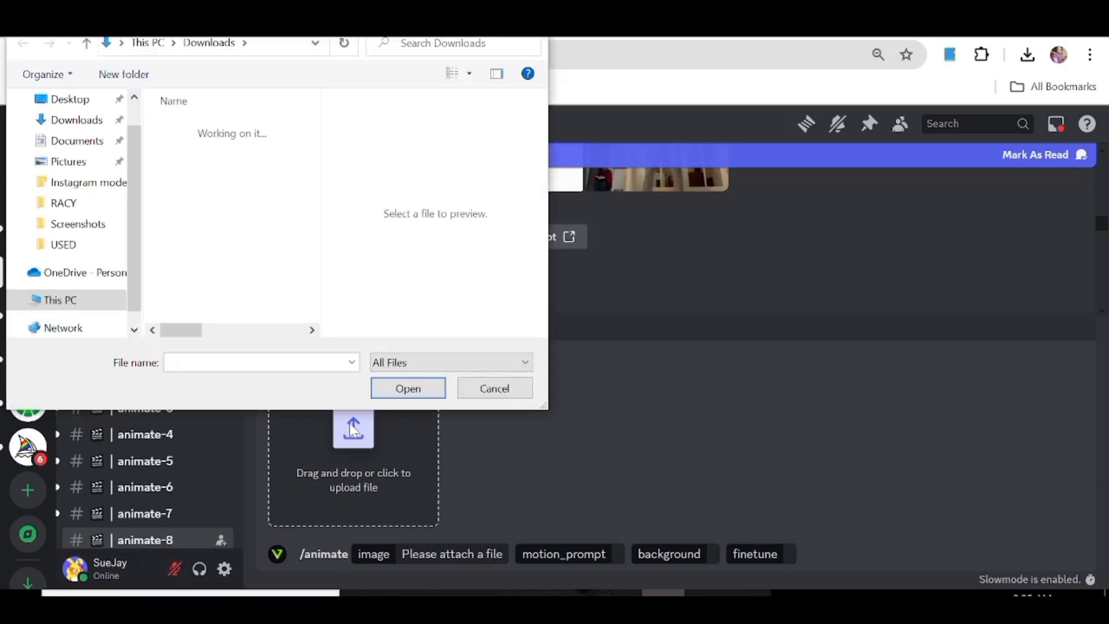
pyautogui.click(240, 149)
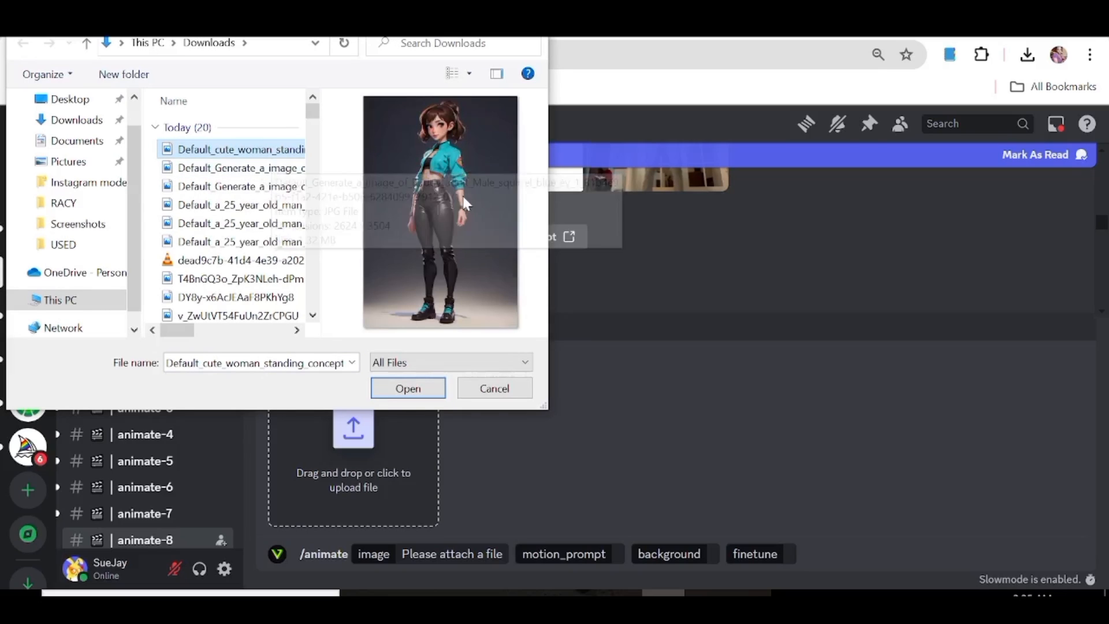
pyautogui.click(407, 388)
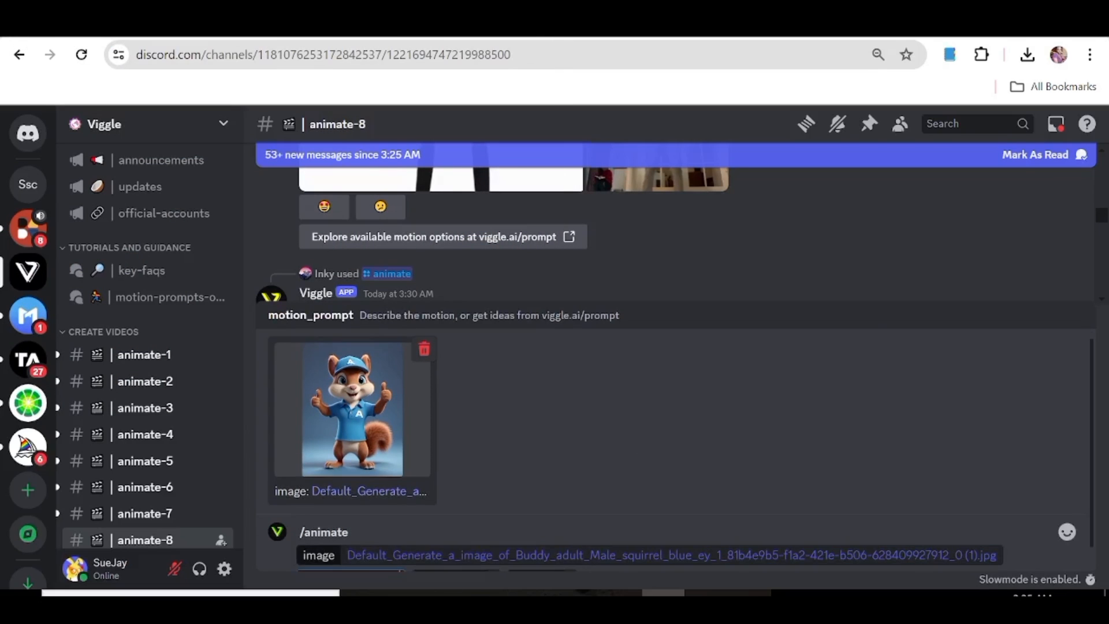
# Browse Viggle's motion template pages to pick the $jog_4 motion prompt.
pyautogui.click(442, 235)
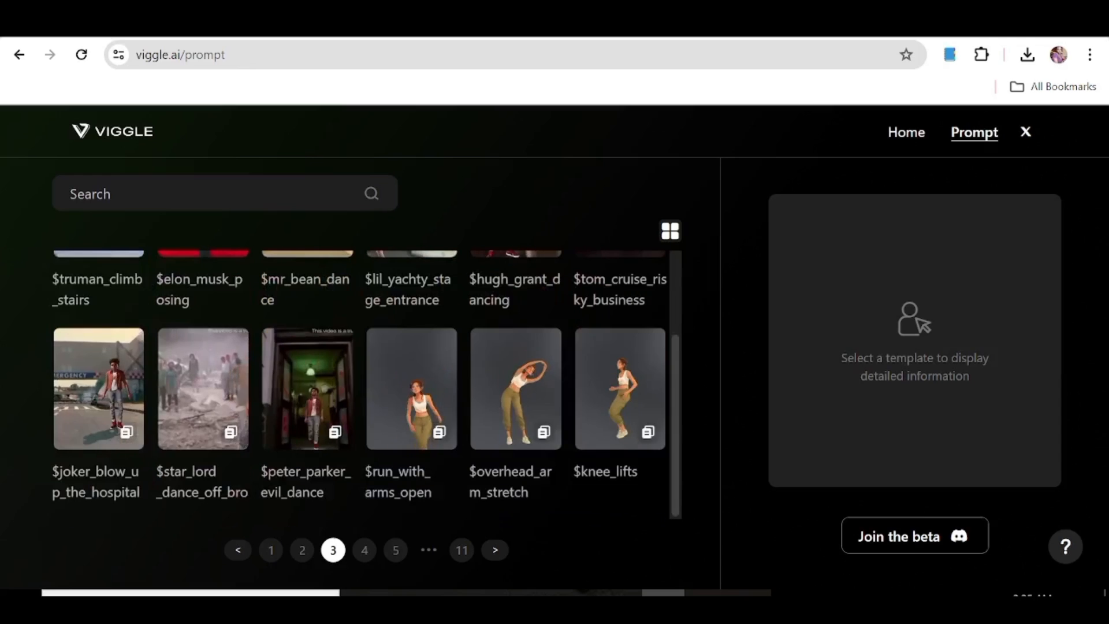
pyautogui.click(347, 550)
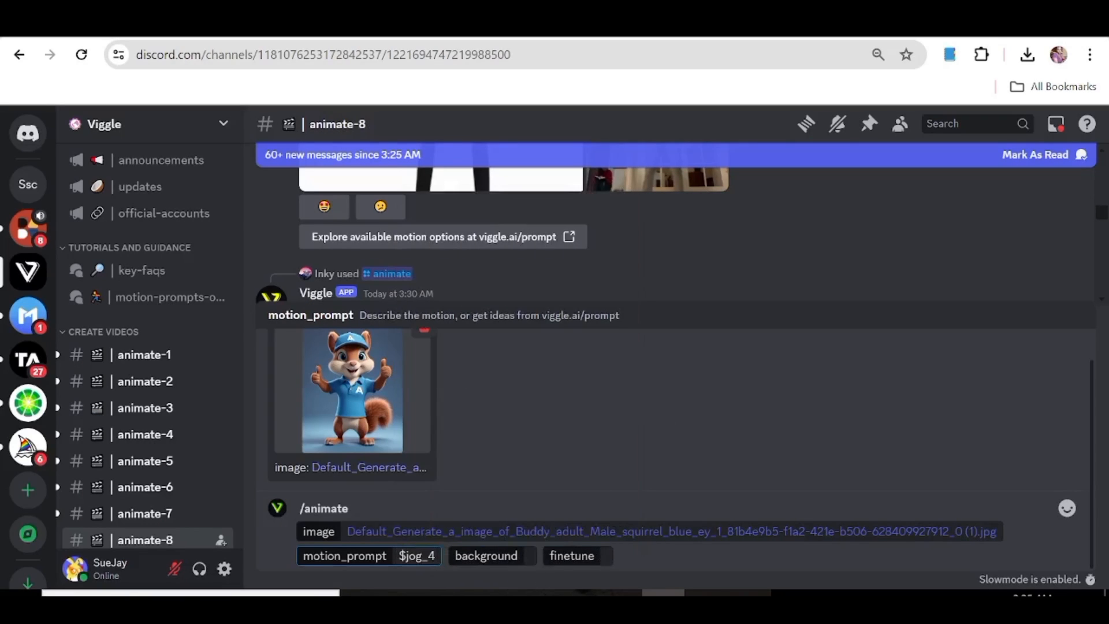
# Send the squirrel request with a Green background and finetune On.
pyautogui.click(485, 556)
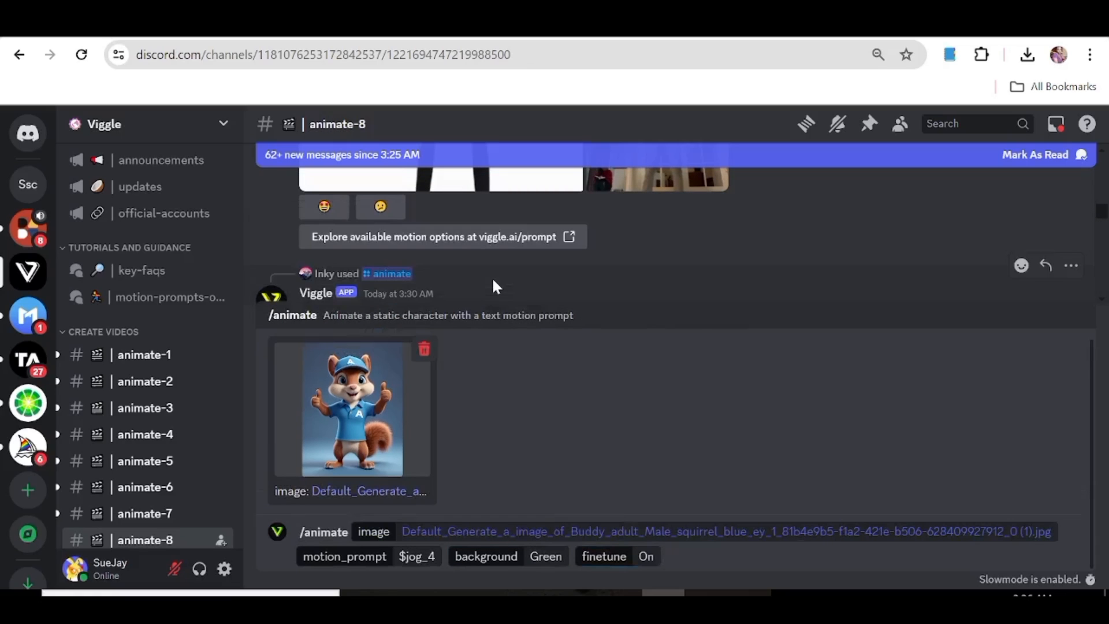
pyautogui.scroll(-3)
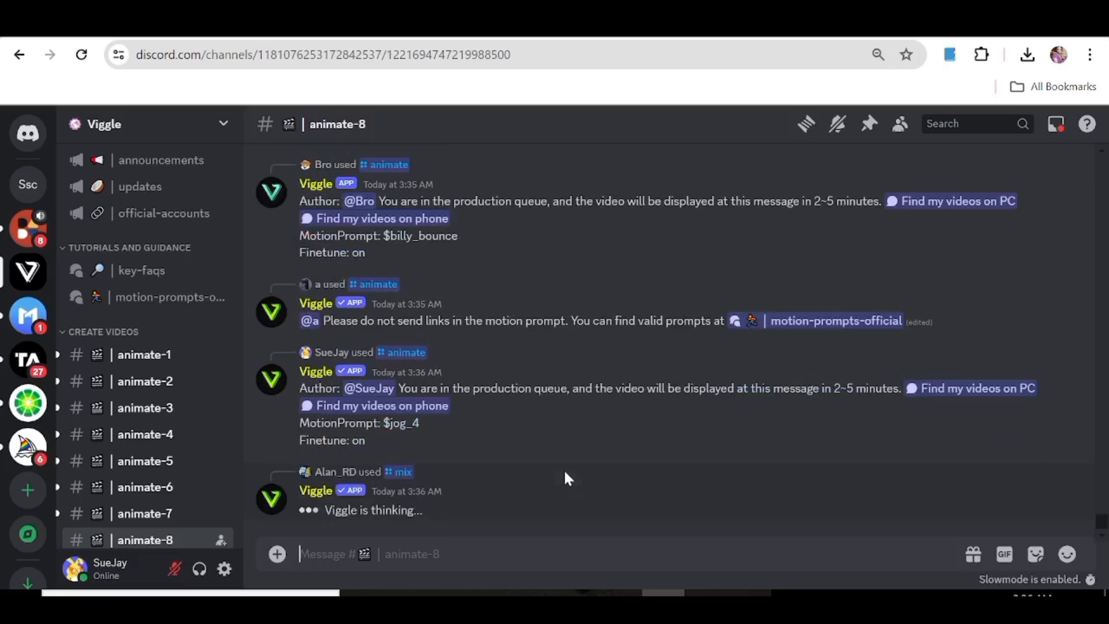
# Enlarge and play the finished green-screen jogging squirrel video.
pyautogui.scroll(-3)
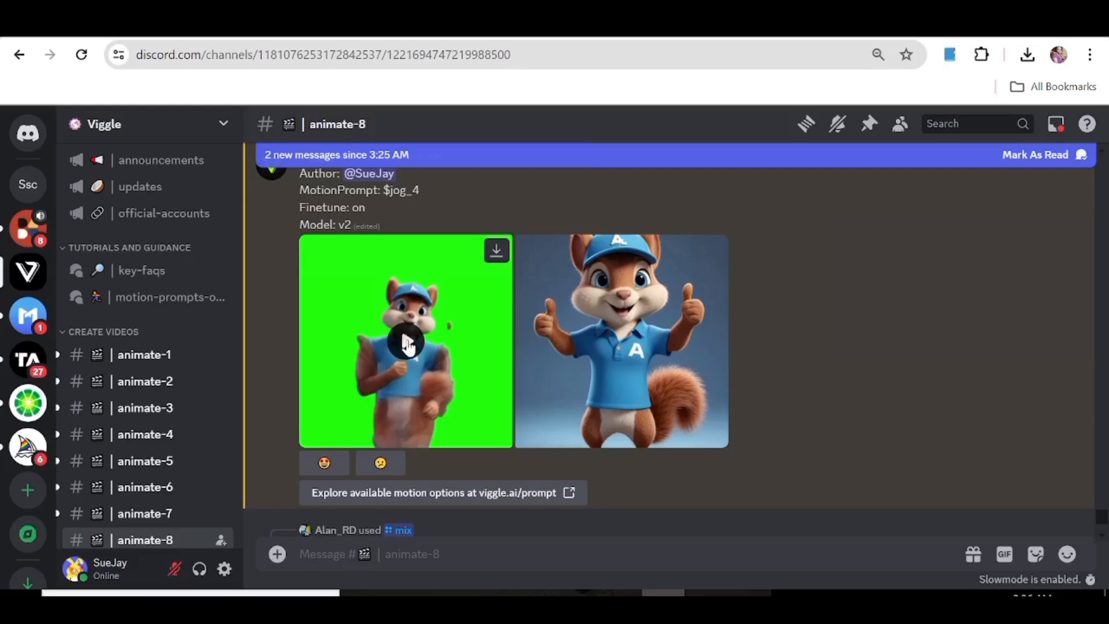
pyautogui.click(405, 339)
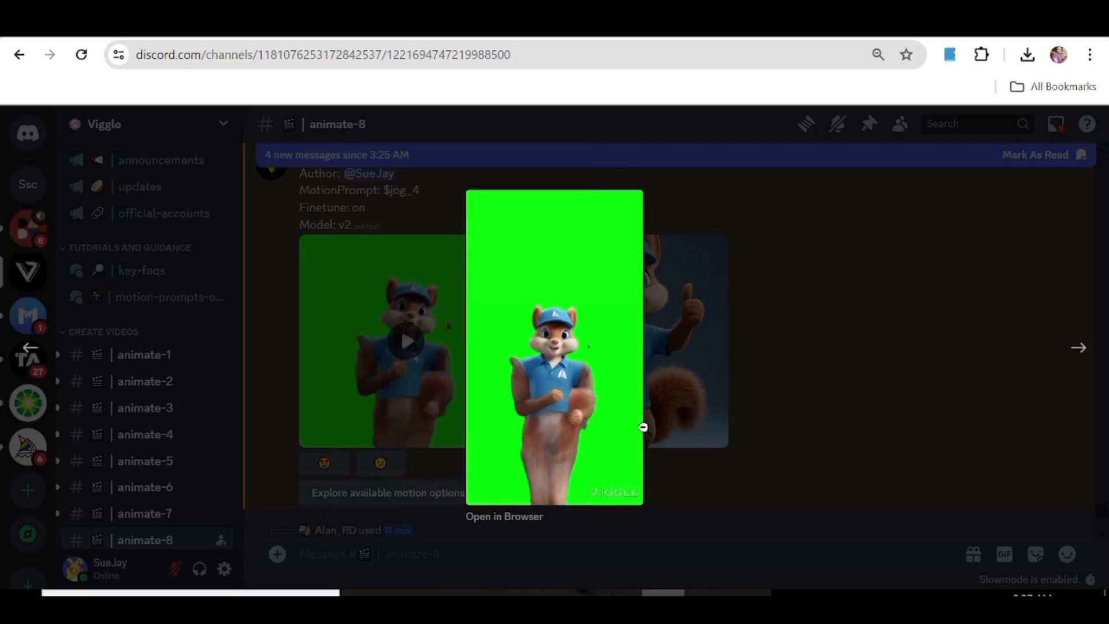
pyautogui.click(554, 346)
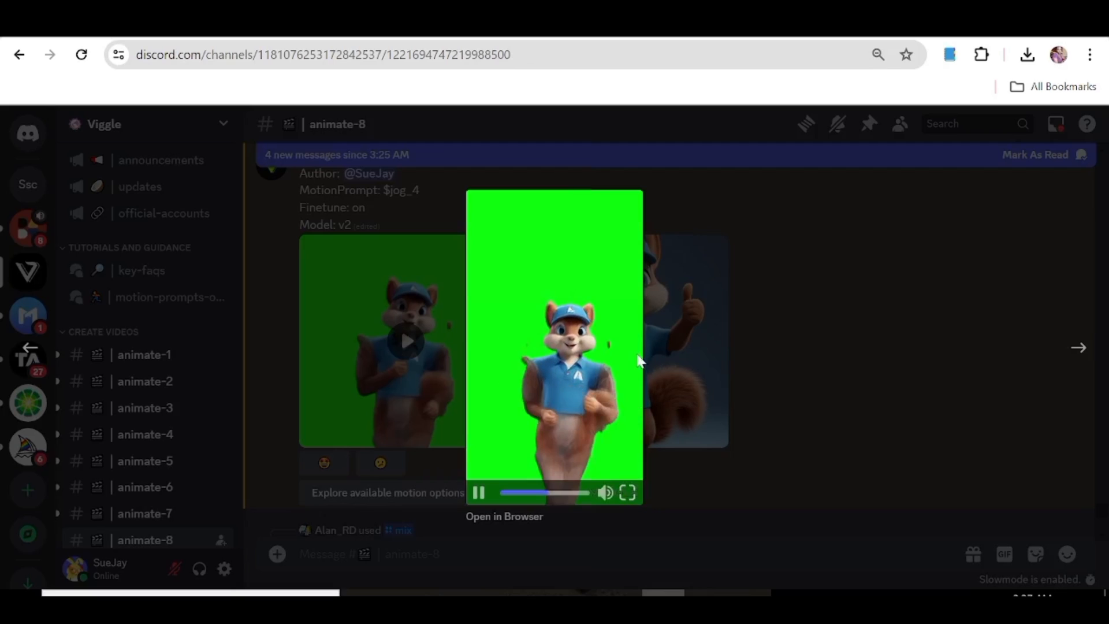
# Choose the /animate command again to start a second animation request.
pyautogui.write('/')
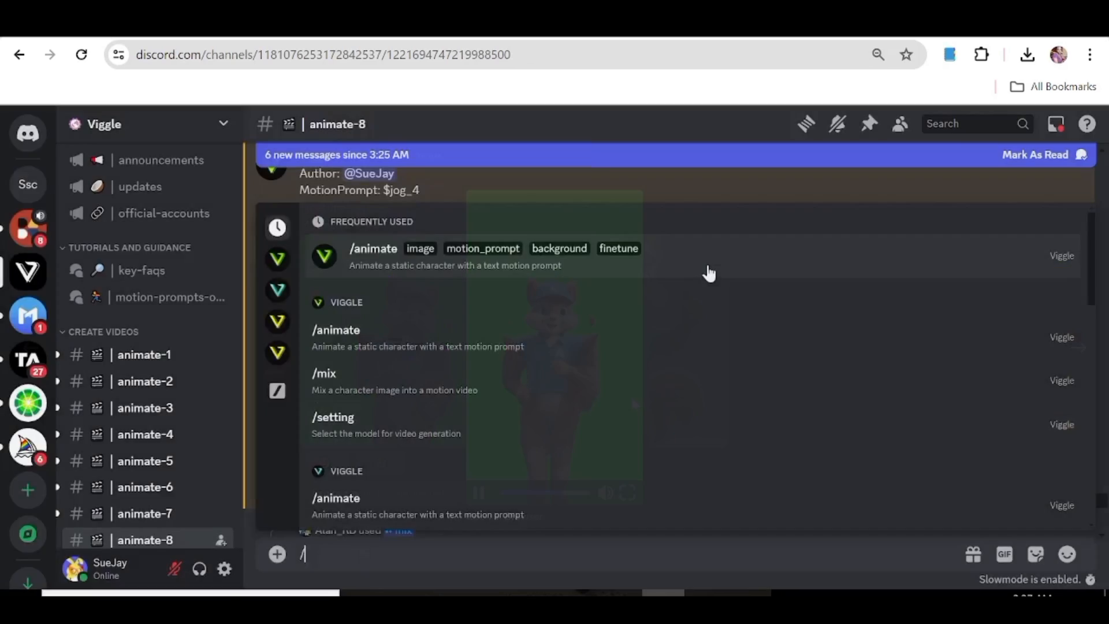
pyautogui.click(373, 249)
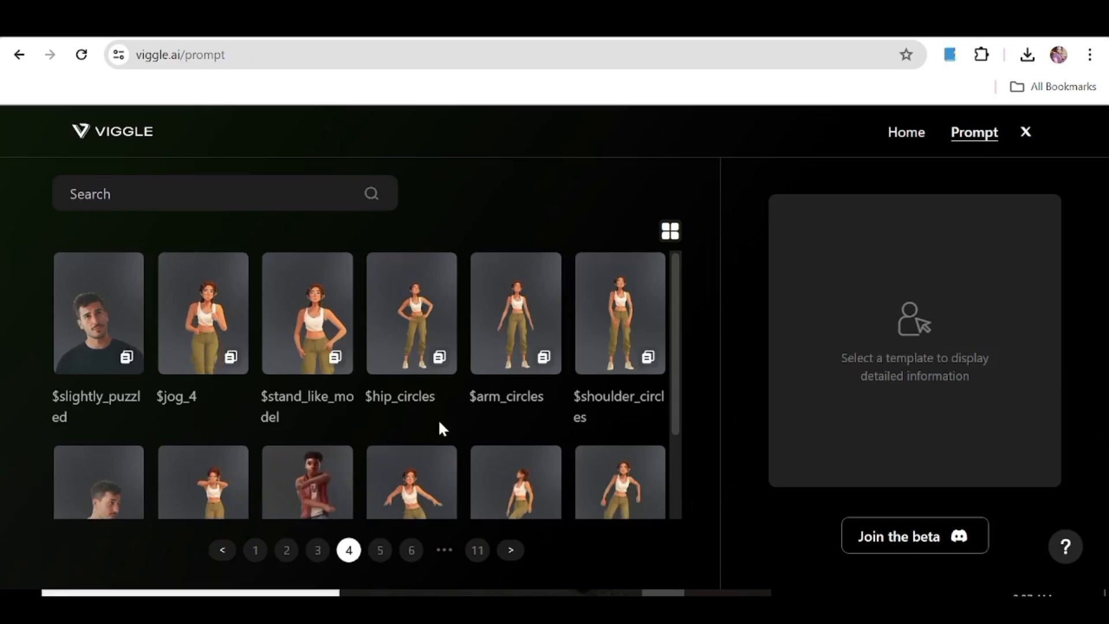
pyautogui.click(316, 549)
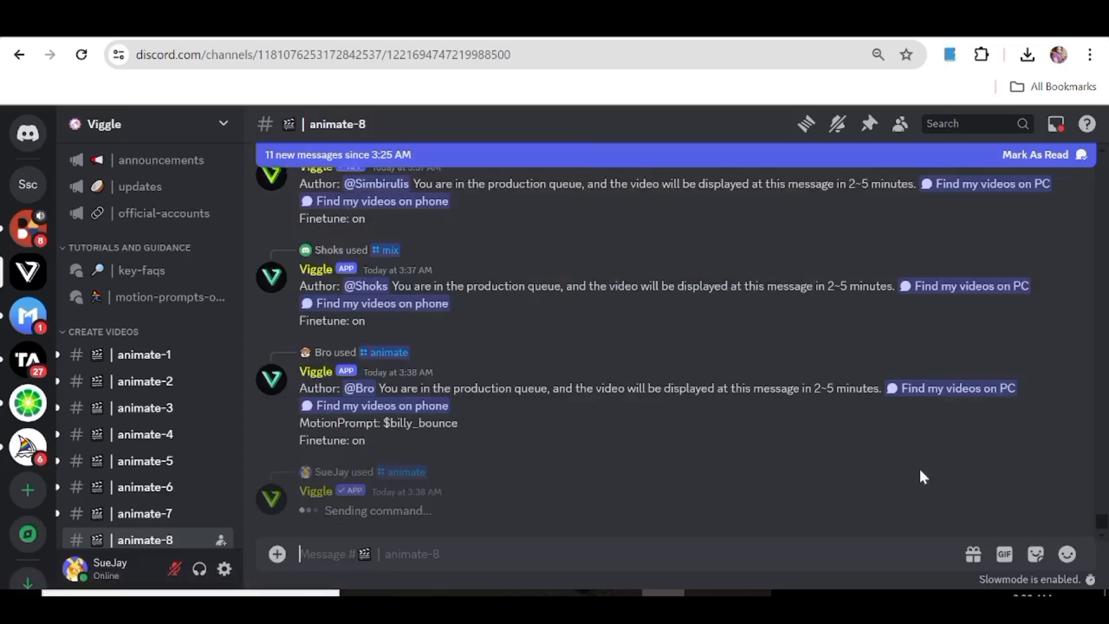
pyautogui.scroll(-3)
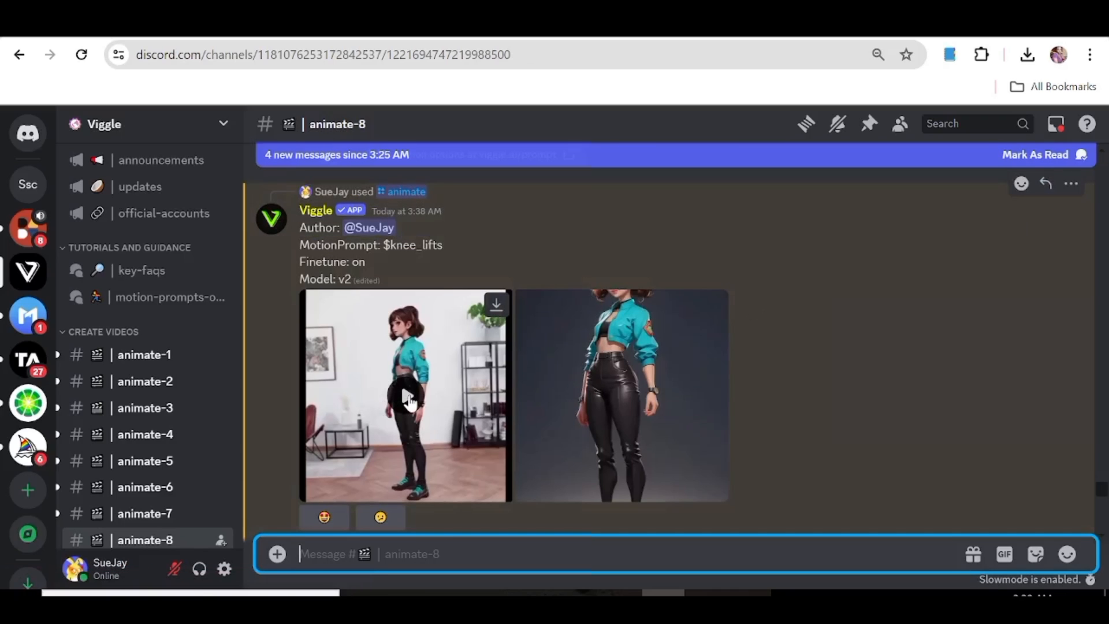
pyautogui.click(406, 395)
pyautogui.write('/animate')
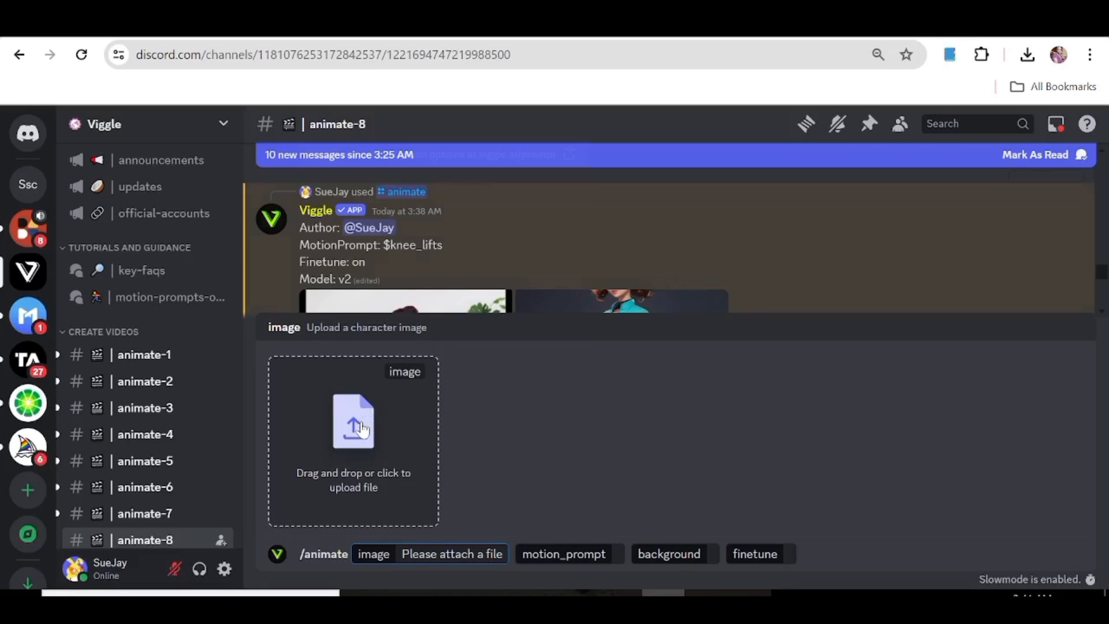
# Attach Default_cute_woman_standing_concept_art_3.jpg with 'running' motion, pick a background and send.
pyautogui.click(353, 420)
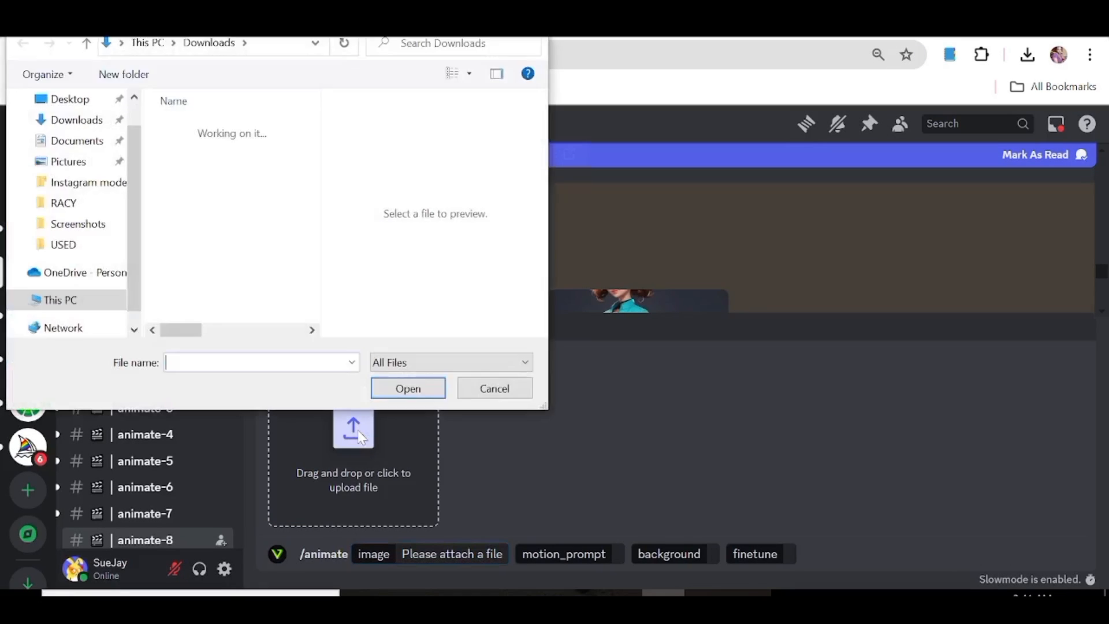
pyautogui.click(241, 149)
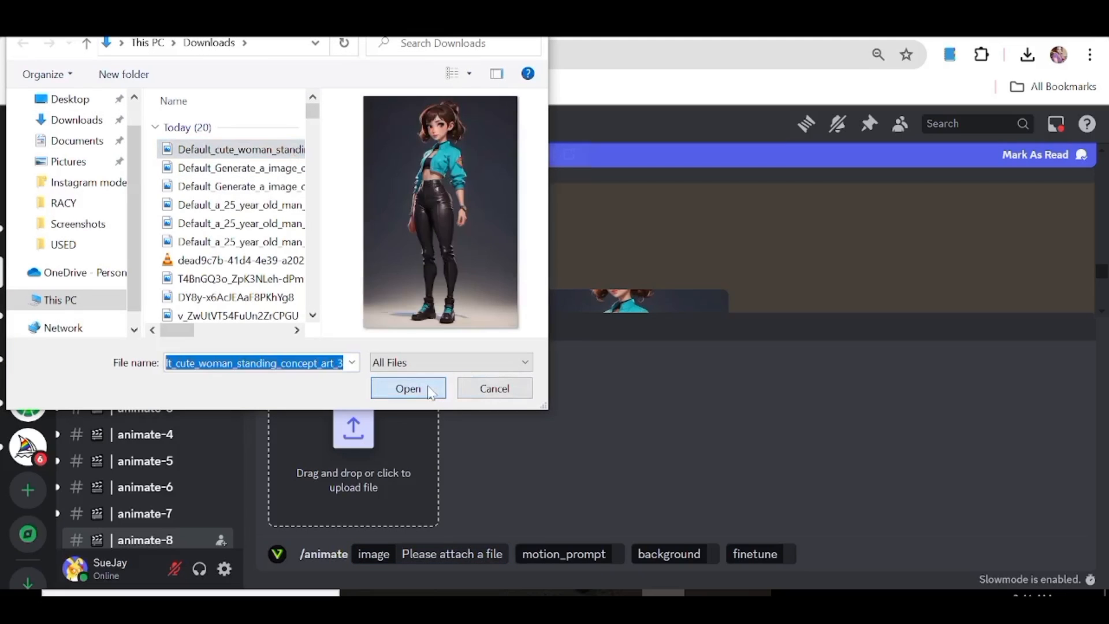
pyautogui.click(408, 388)
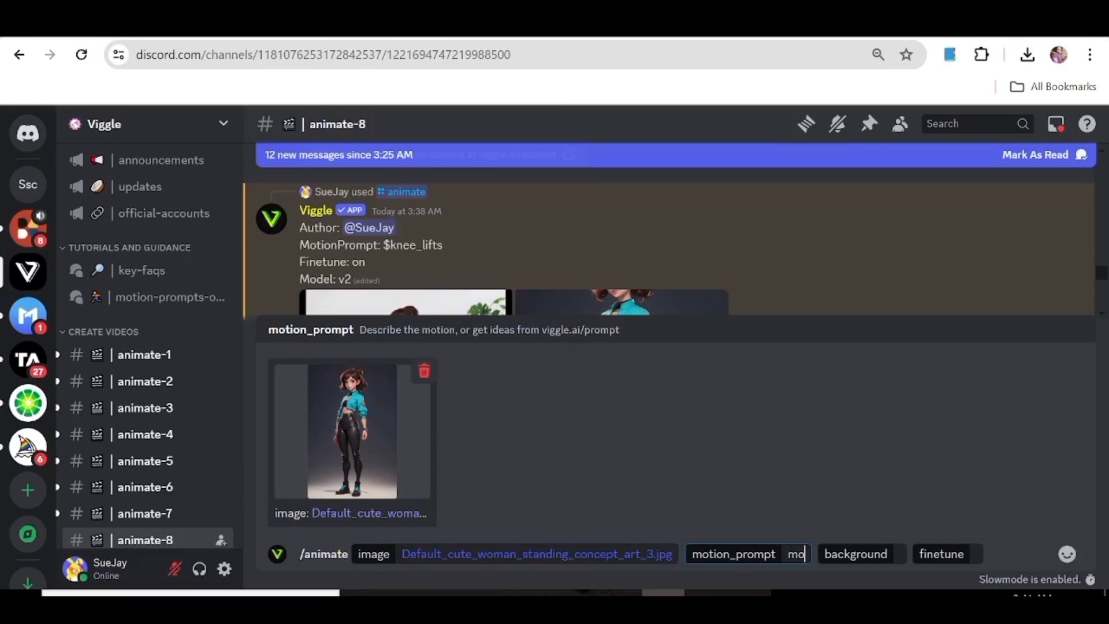
pyautogui.write('running')
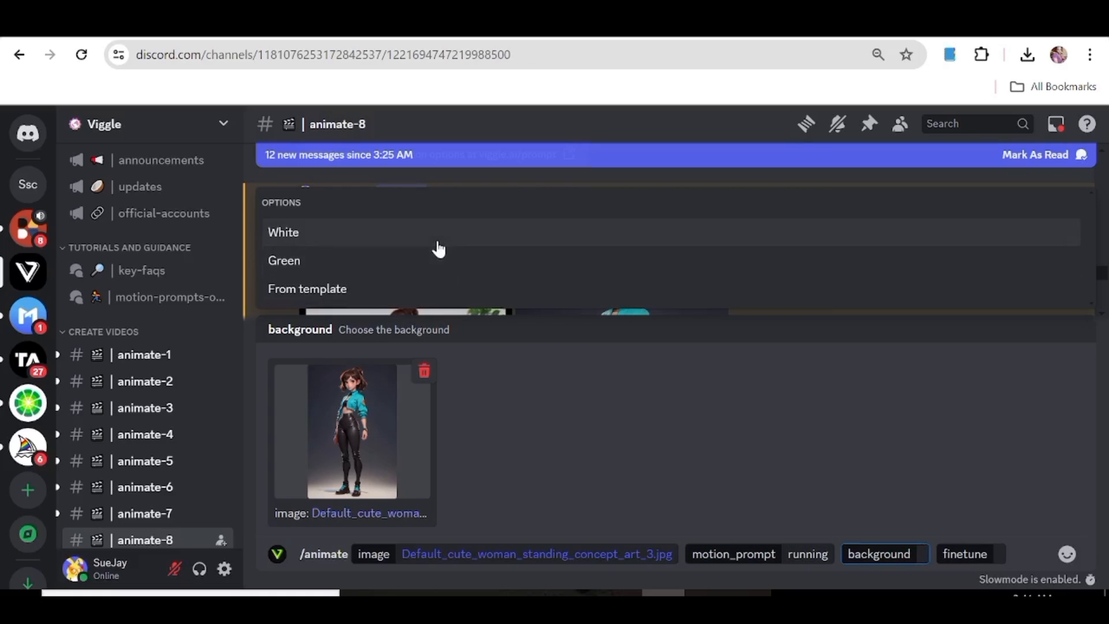
pyautogui.click(283, 232)
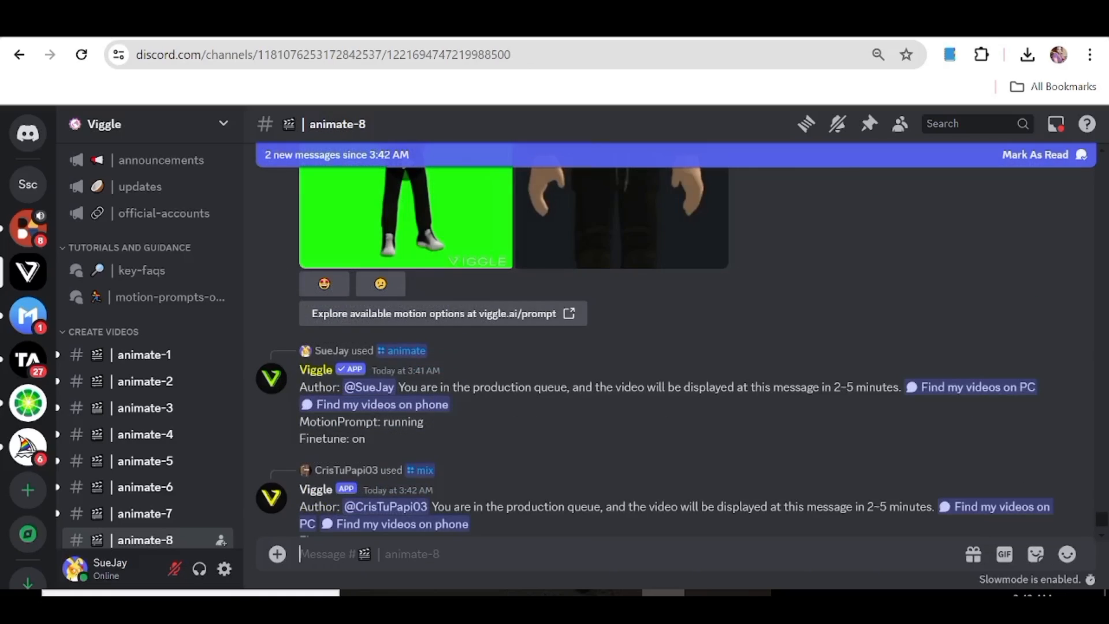
# Play the finished running animation of the cartoon woman.
pyautogui.scroll(-3)
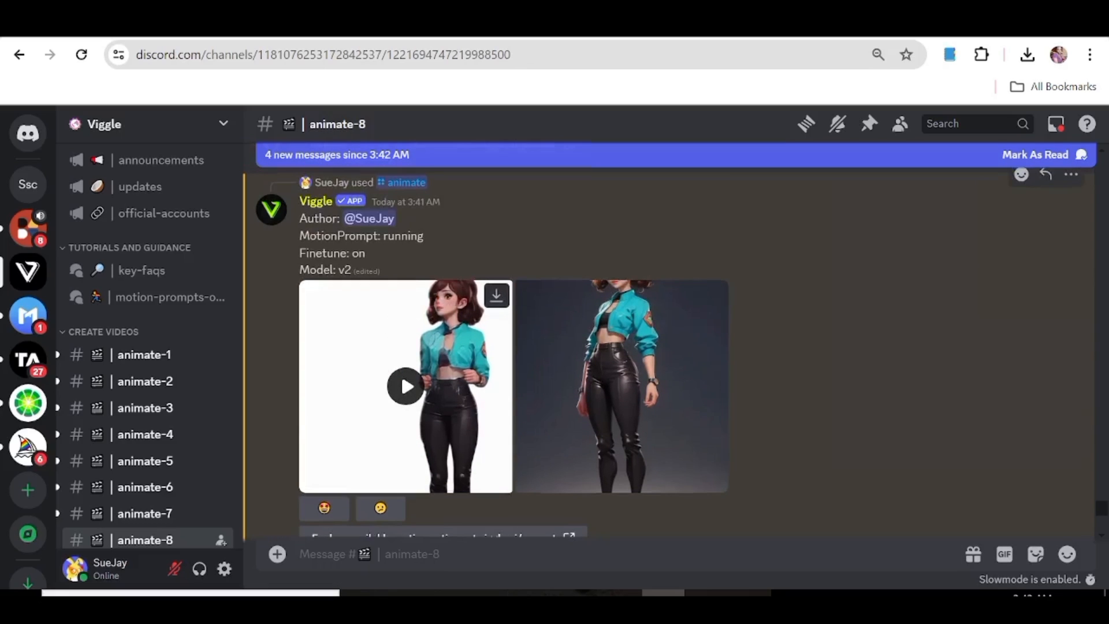
pyautogui.click(405, 386)
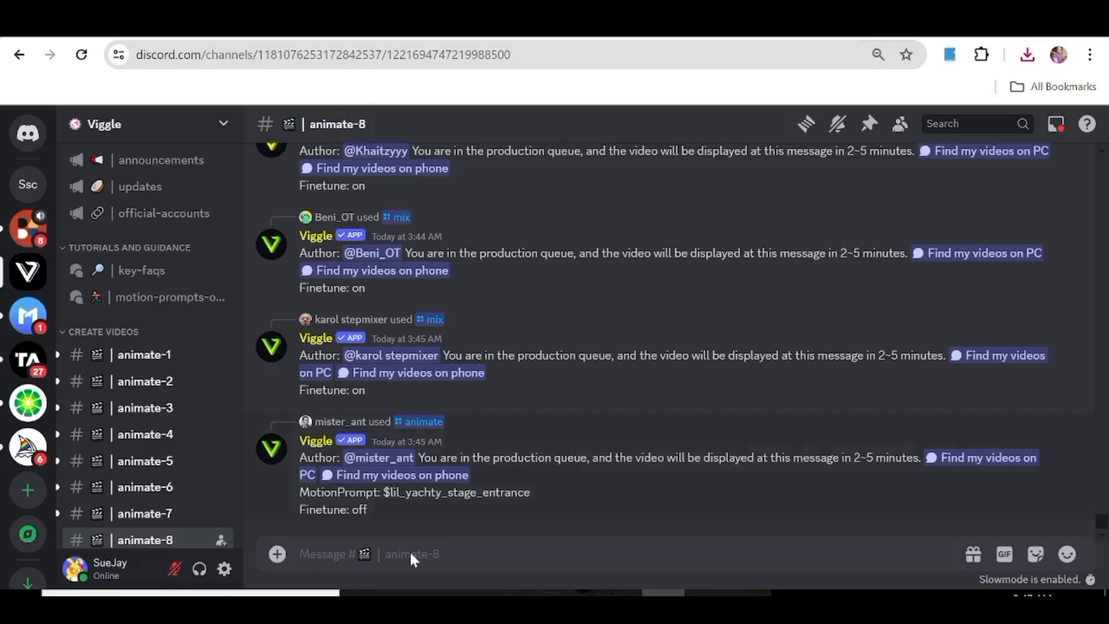
# Send a /mix of the cute woman image with the mixkit dancing video, Green background, finetune On.
pyautogui.write('/mix')
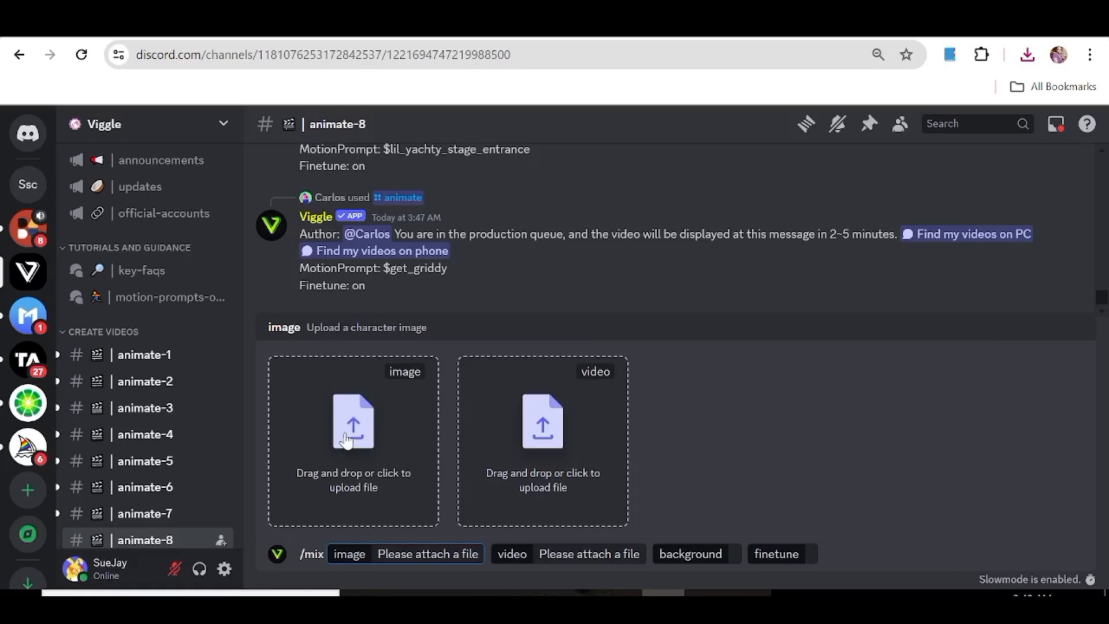
pyautogui.click(352, 422)
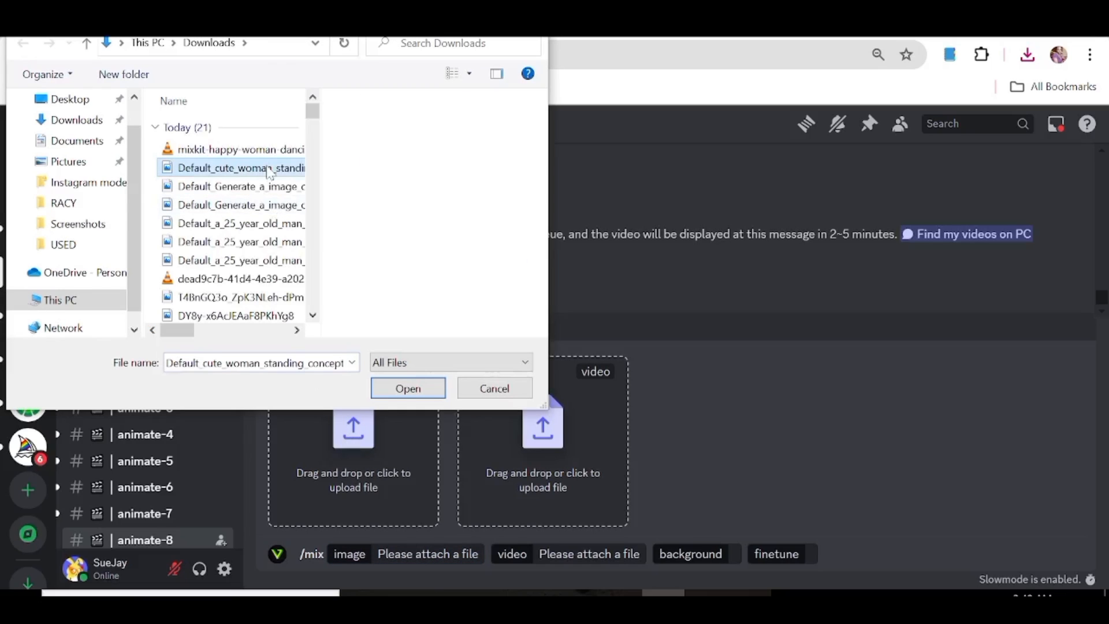
pyautogui.click(408, 388)
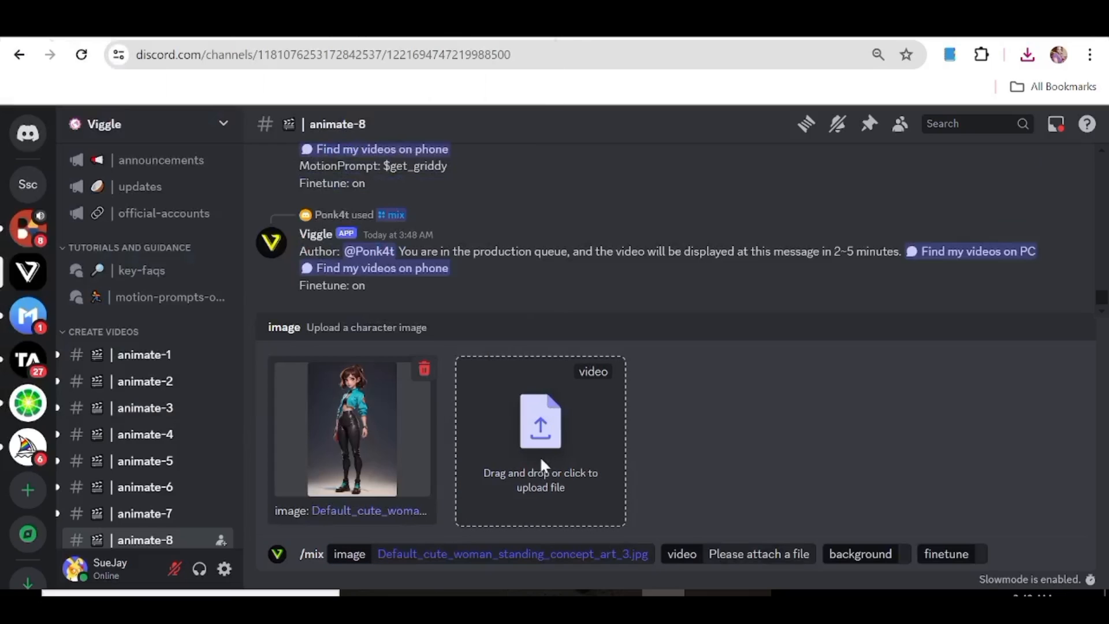
pyautogui.click(539, 439)
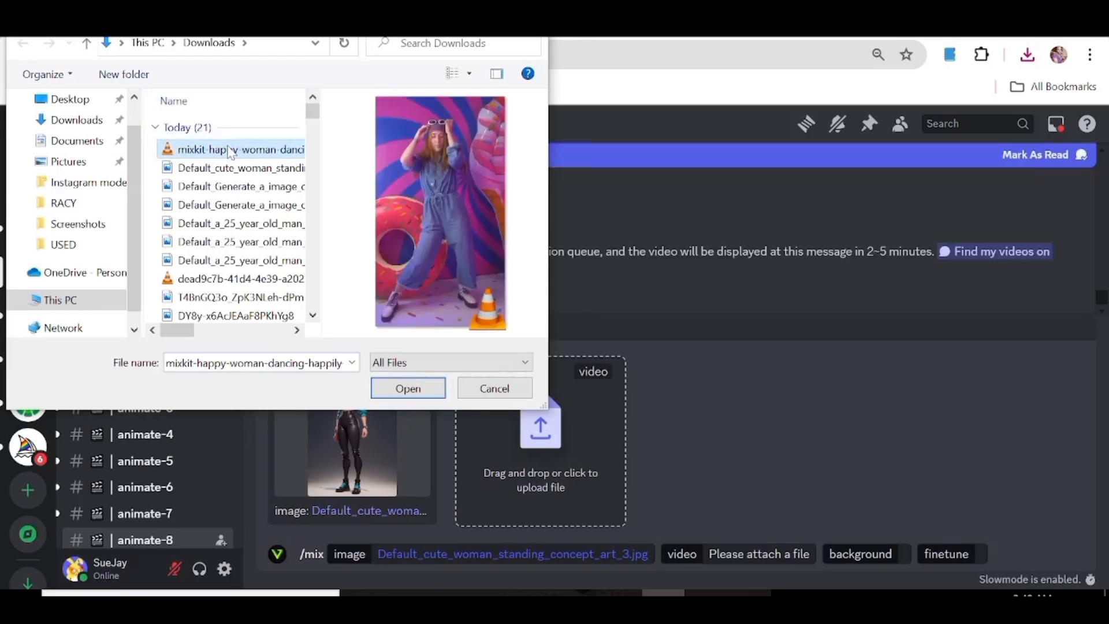
pyautogui.click(407, 388)
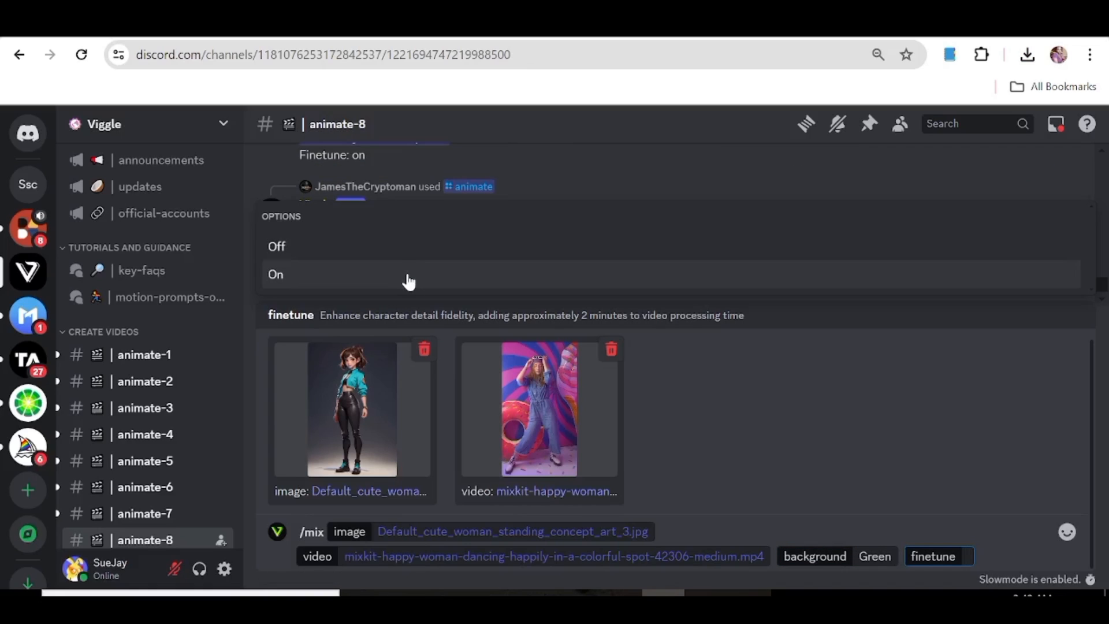
pyautogui.click(275, 275)
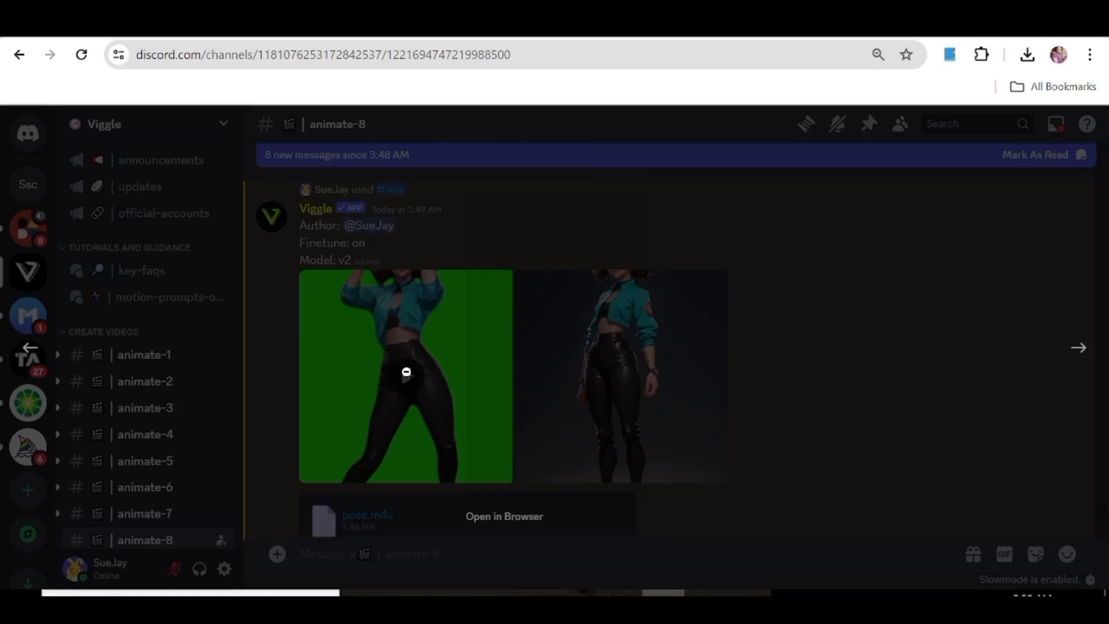
# Watch the returned green-screen dancing woman video in the preview viewer.
pyautogui.click(405, 374)
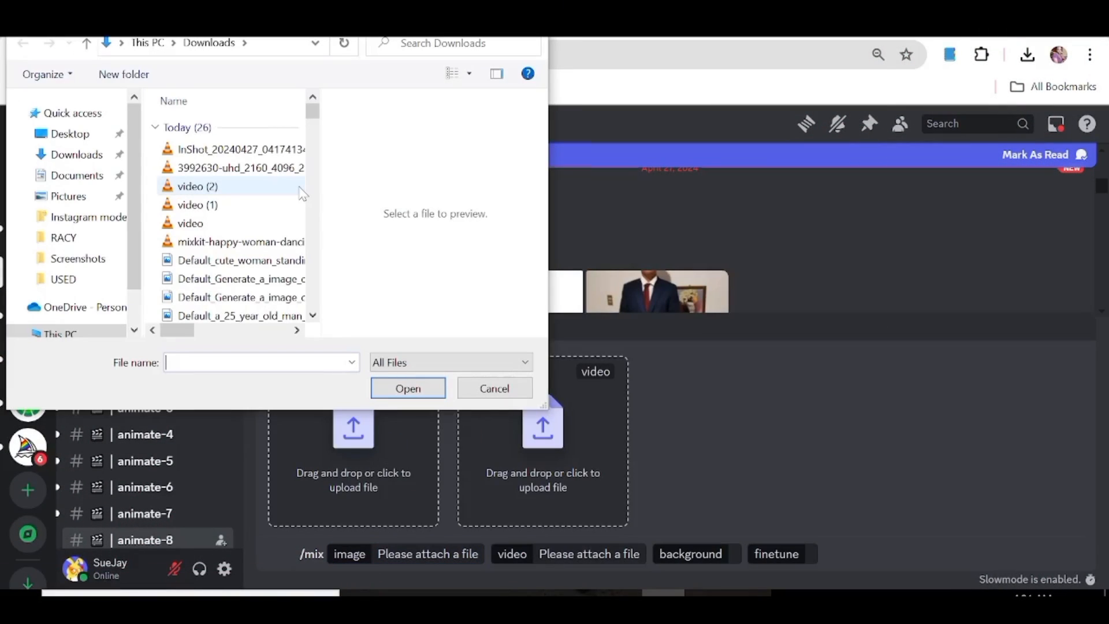
# Mix the squirrel image with InShot_20240427_041741349.mp4 on a Green background and submit.
pyautogui.click(240, 278)
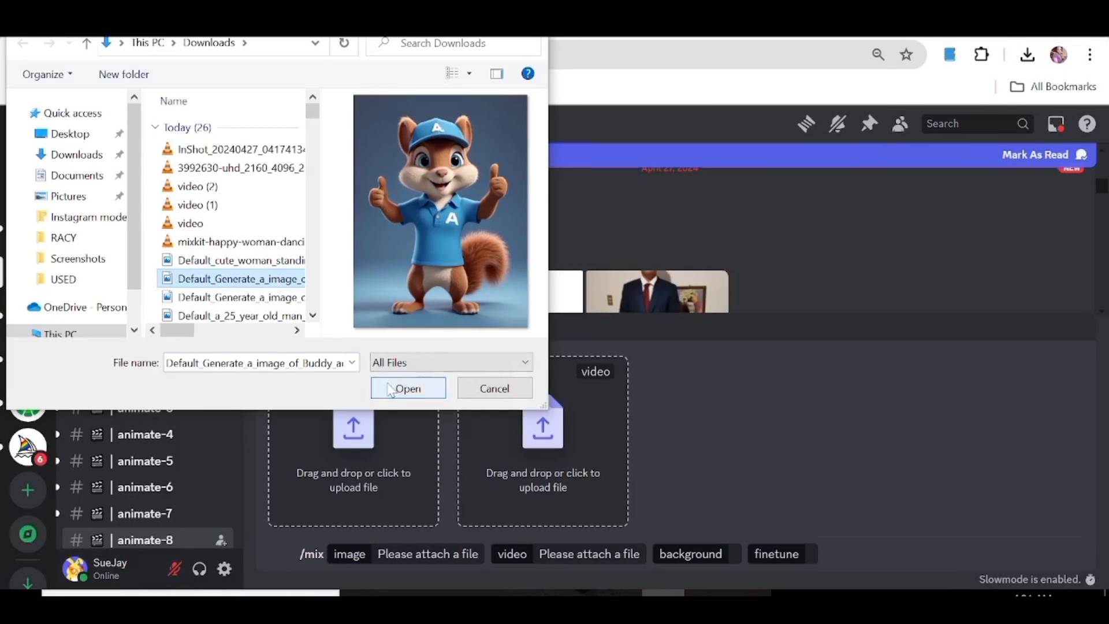
pyautogui.click(407, 388)
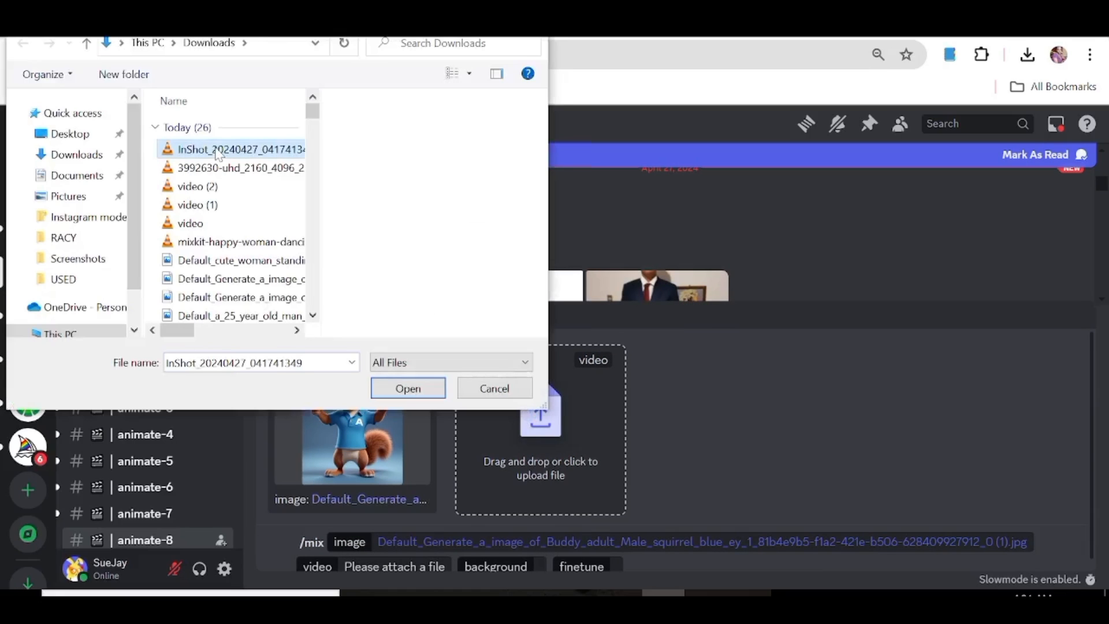
pyautogui.click(407, 388)
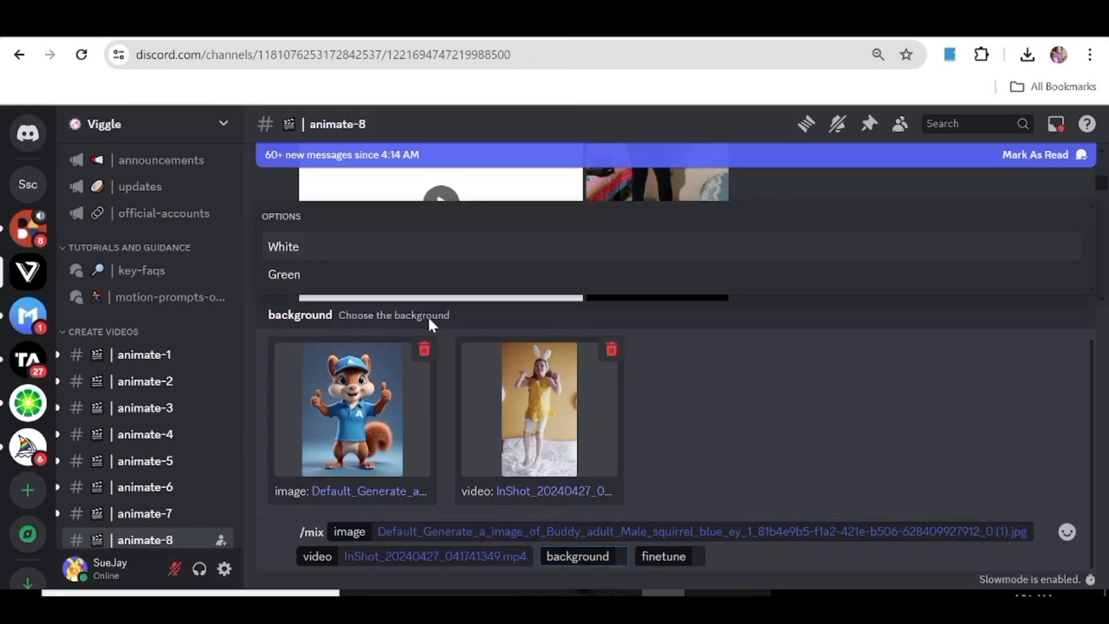
pyautogui.click(284, 275)
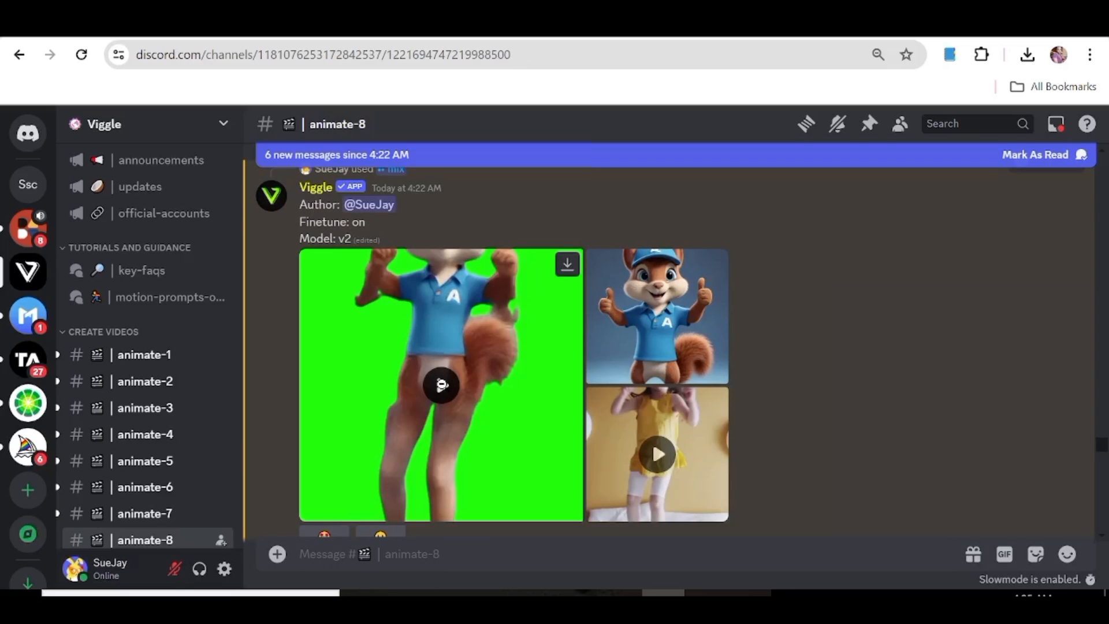
# View the green-screen squirrel animation enlarged and play it.
pyautogui.click(440, 386)
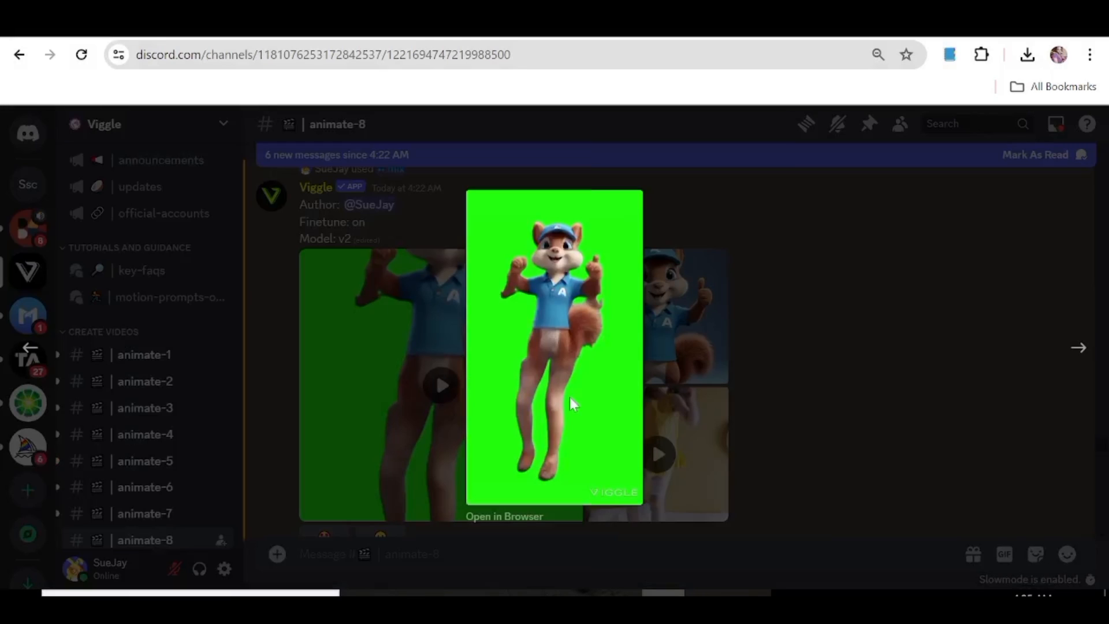
pyautogui.click(555, 347)
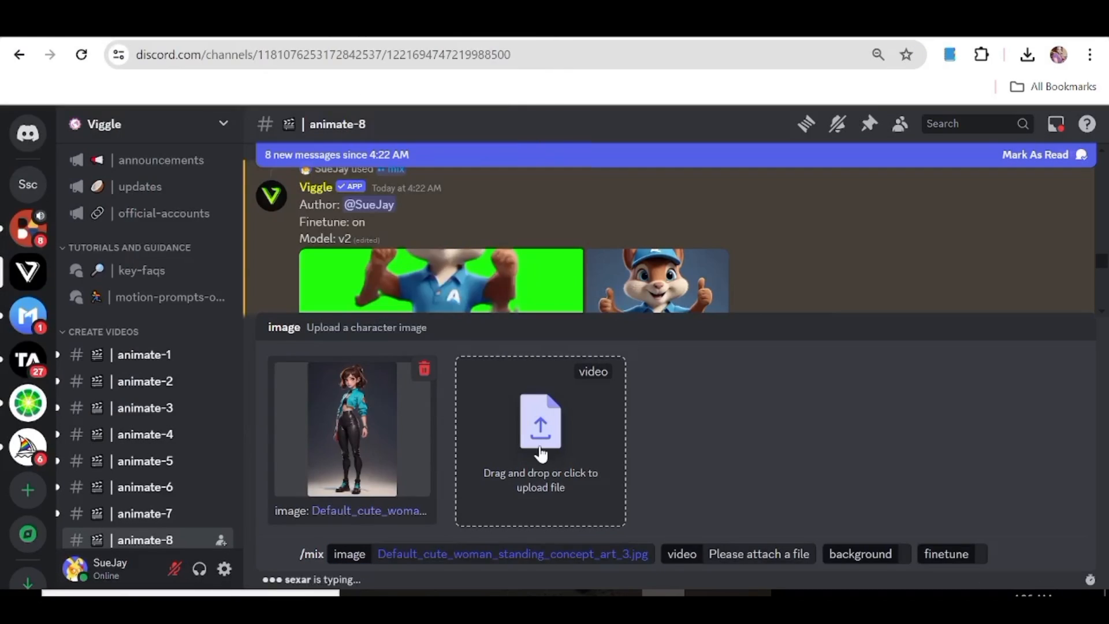
# Attach the InShot dance video to the cute woman mix with background Green and finetune On.
pyautogui.click(539, 424)
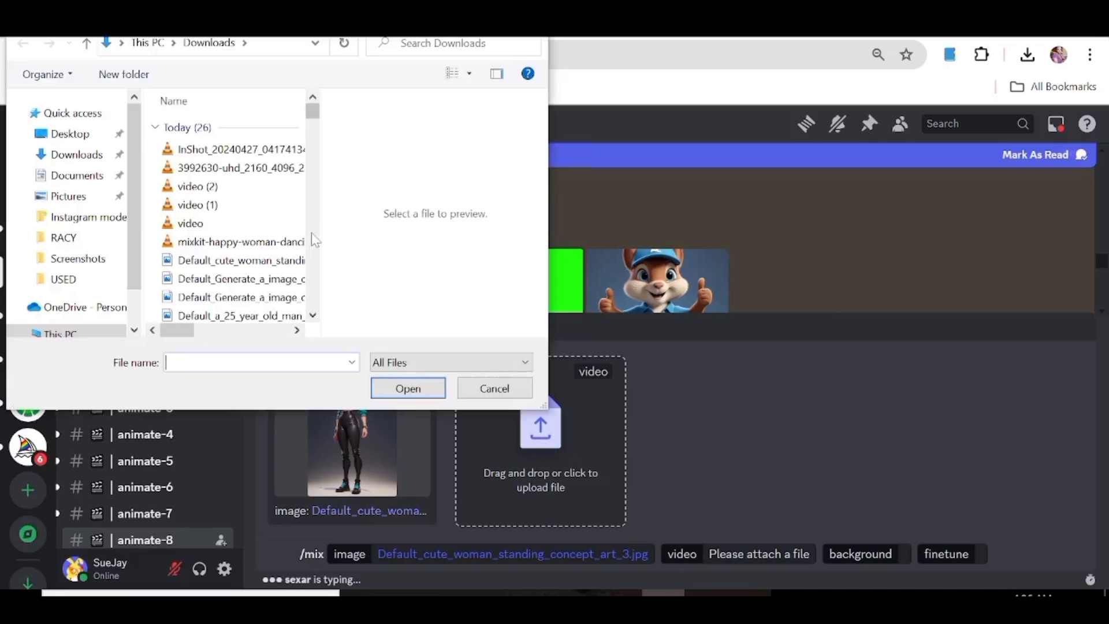
pyautogui.click(408, 388)
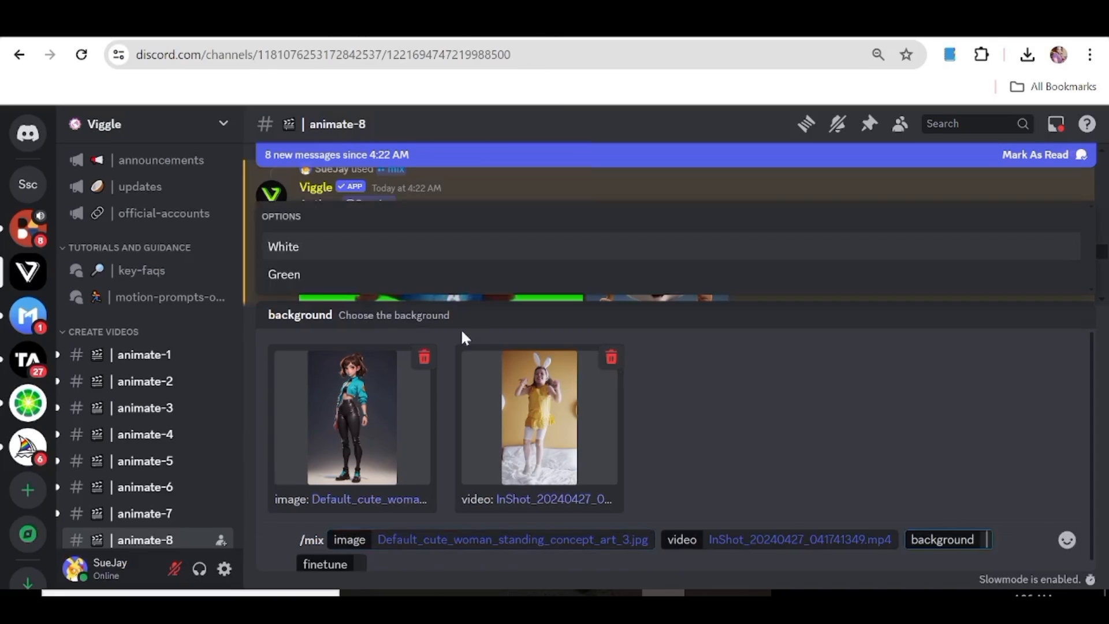
pyautogui.click(284, 275)
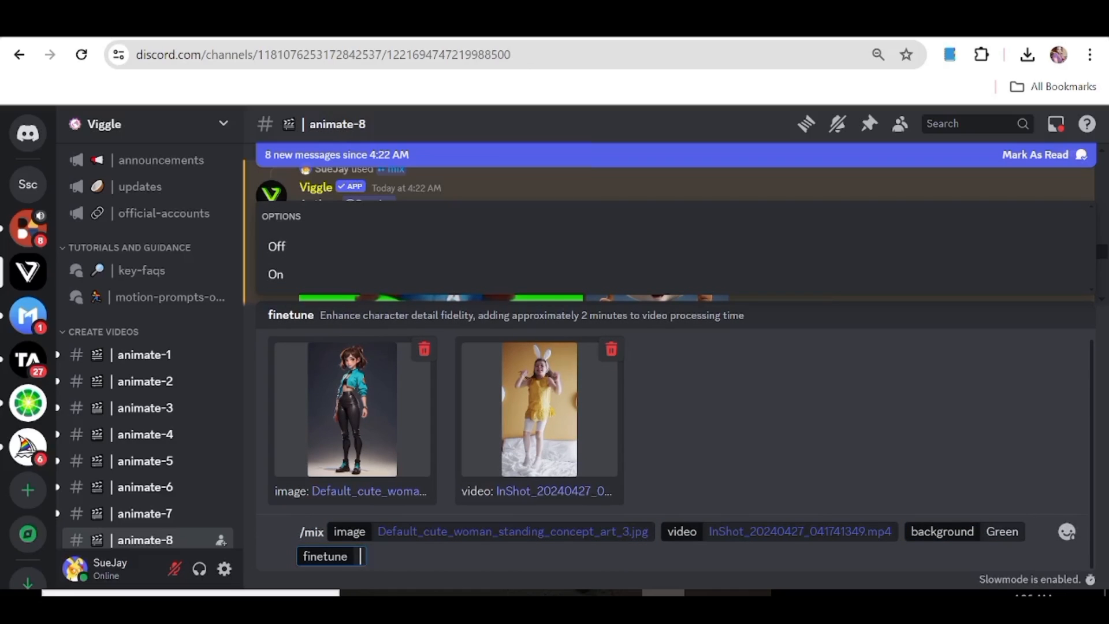
pyautogui.click(275, 275)
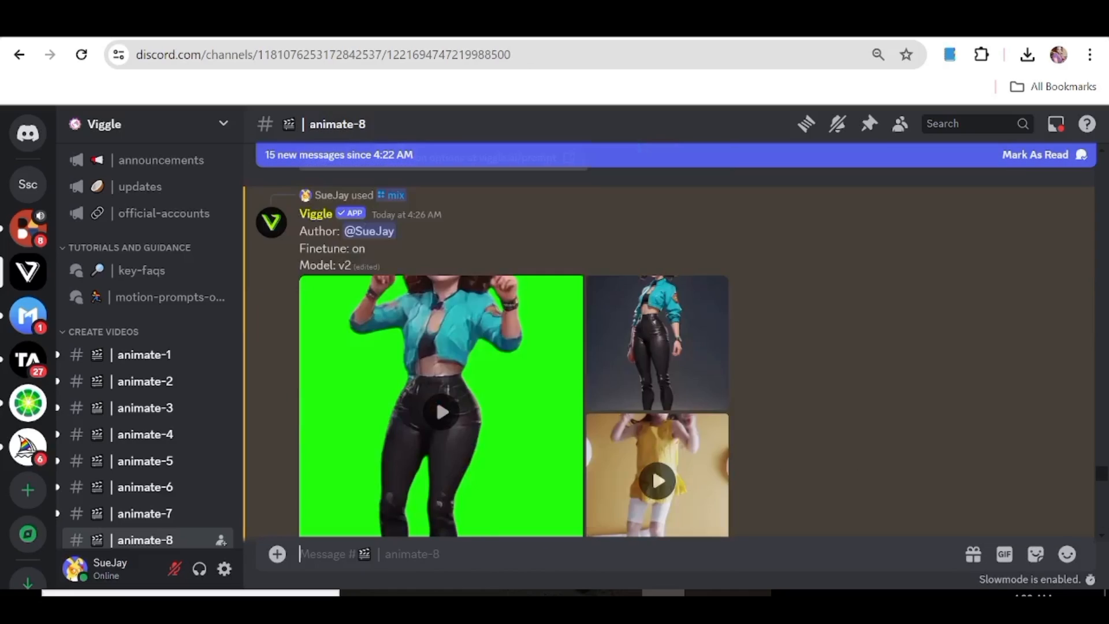
pyautogui.scroll(-3)
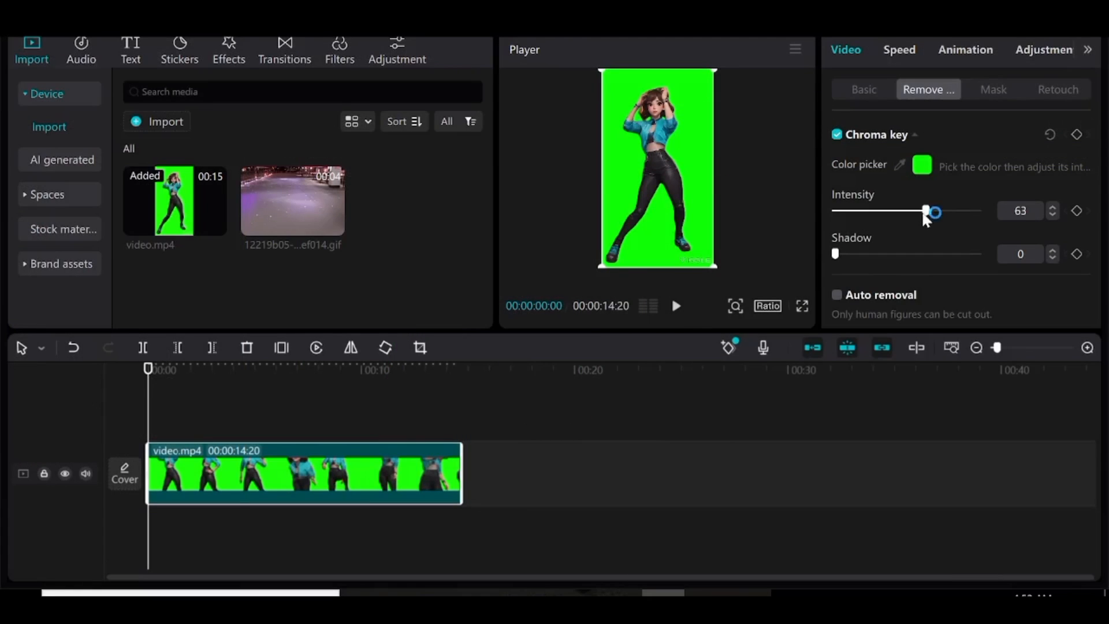
# Raise the Chroma key Intensity on video.mp4 to 100 and drop the street GIF beneath it.
pyautogui.moveTo(933, 210); pyautogui.dragTo(972, 210)
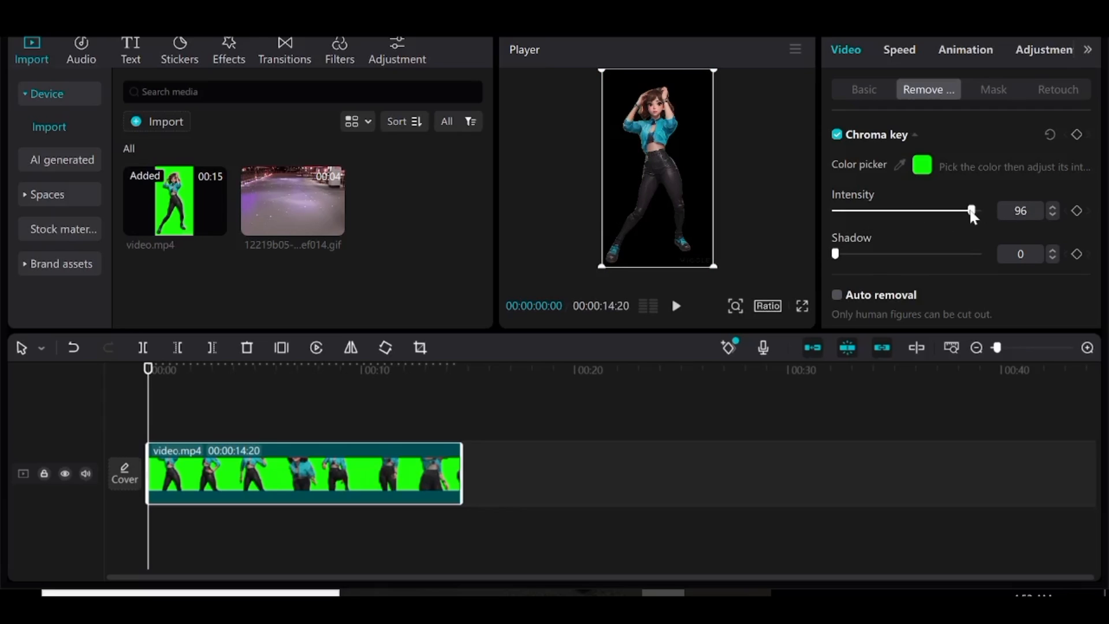
pyautogui.moveTo(972, 210); pyautogui.dragTo(978, 210)
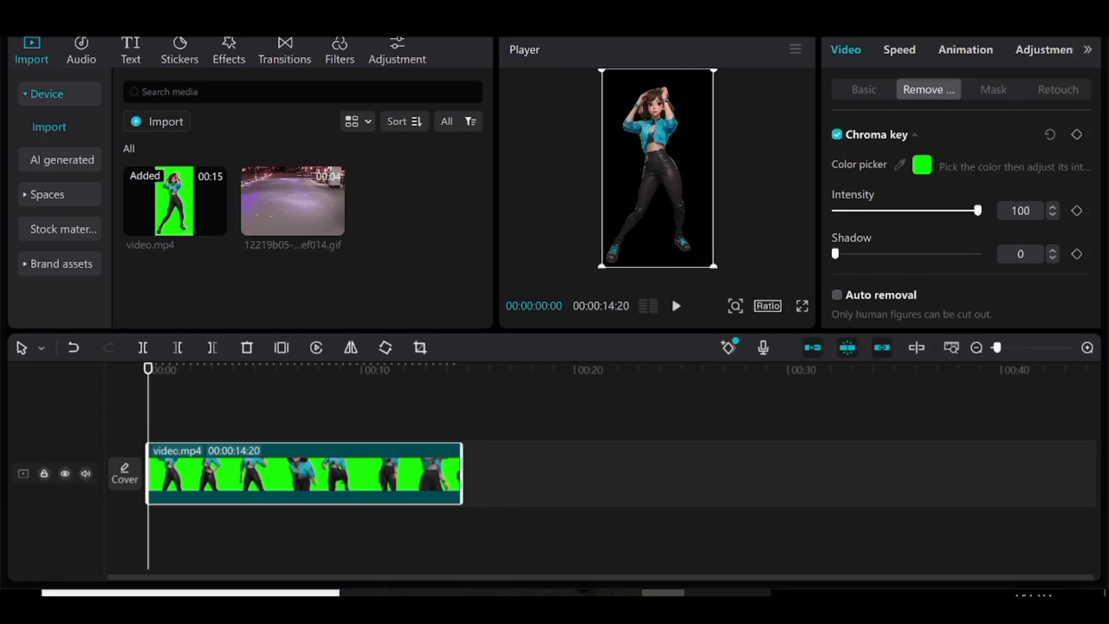
pyautogui.moveTo(291, 200); pyautogui.dragTo(189, 442)
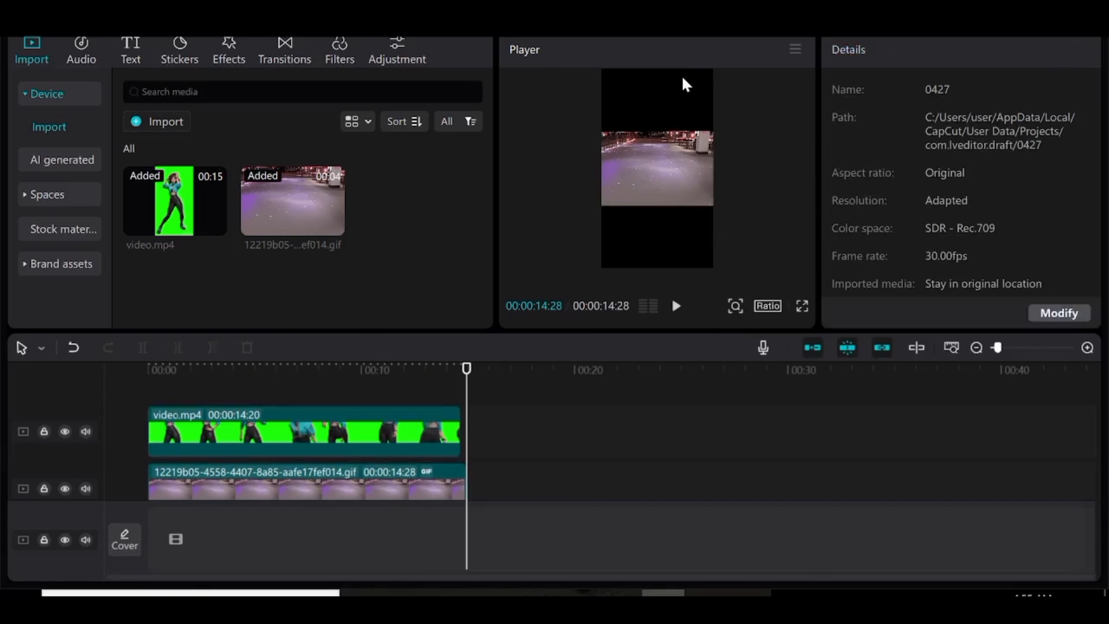
# Set the frame ratio to 16:9 and play the woman dancing over the street scene.
pyautogui.click(304, 487)
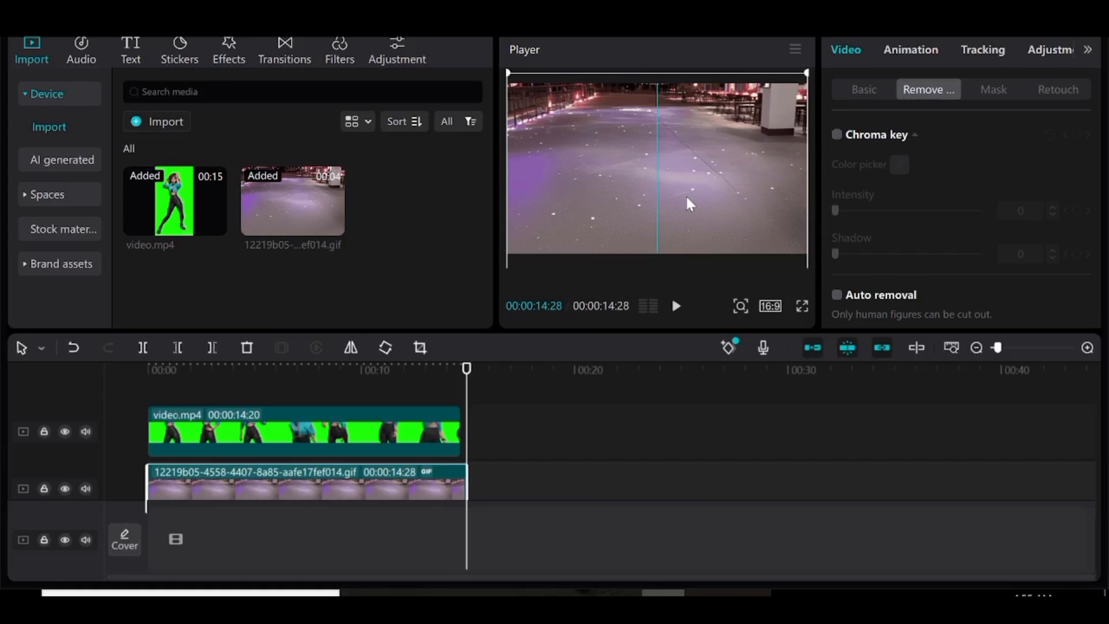
pyautogui.click(836, 133)
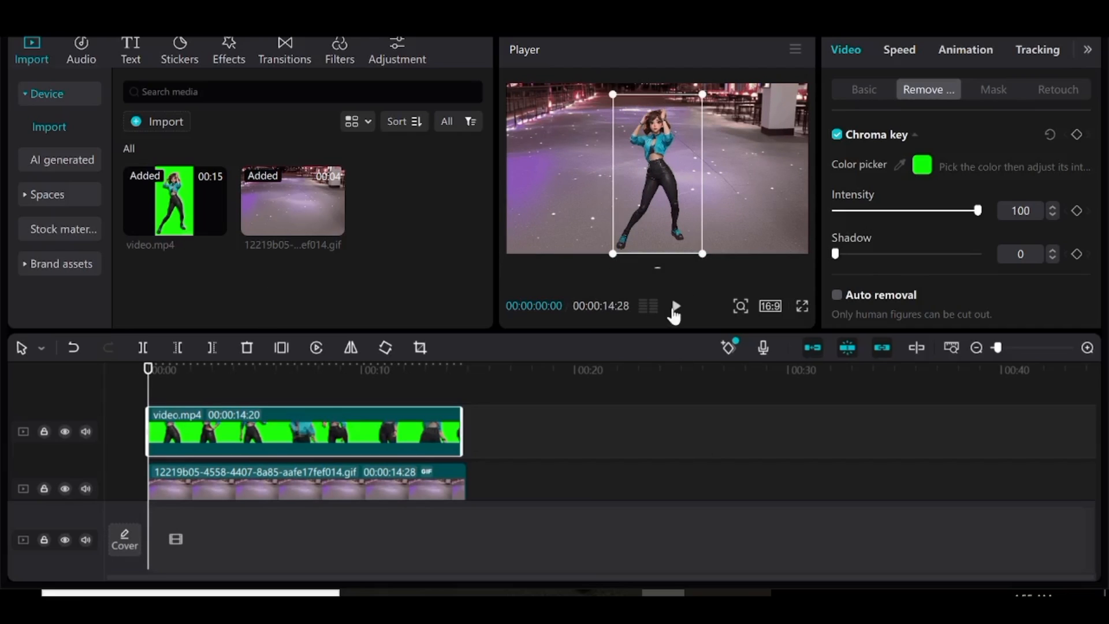
pyautogui.click(673, 305)
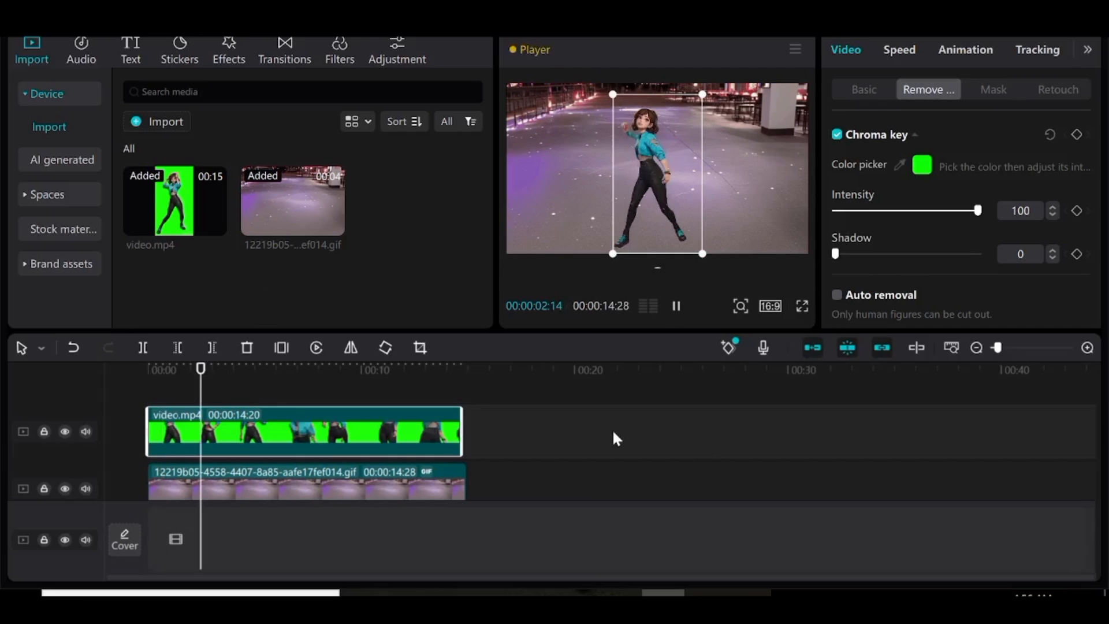